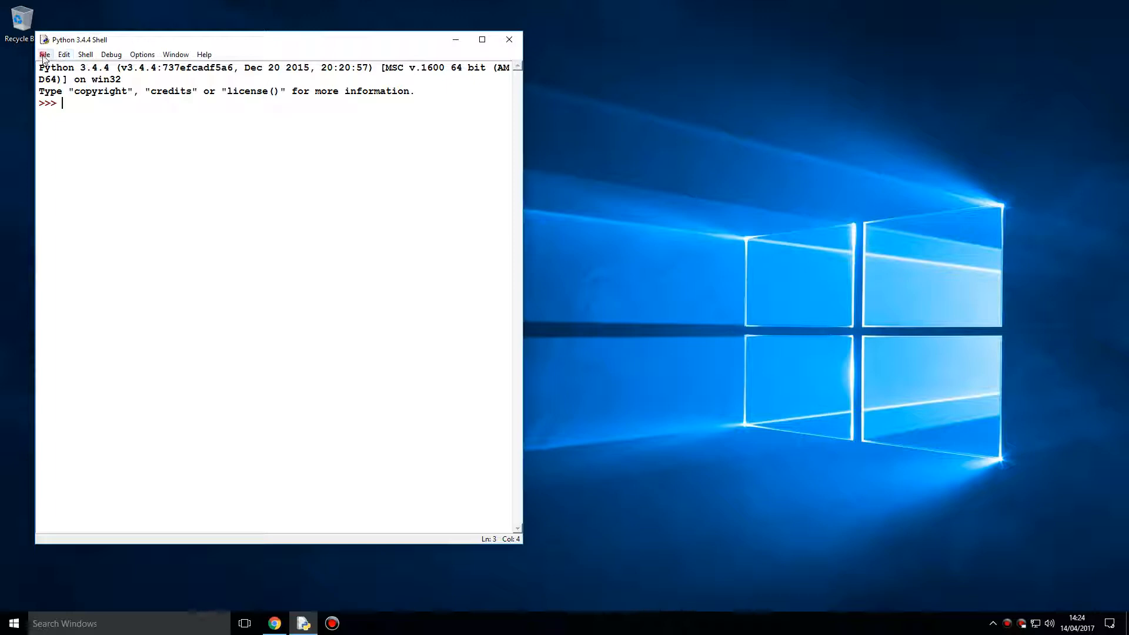
- Open a new untitled script and start naming its save file in TestingTurtle
click(44, 54)
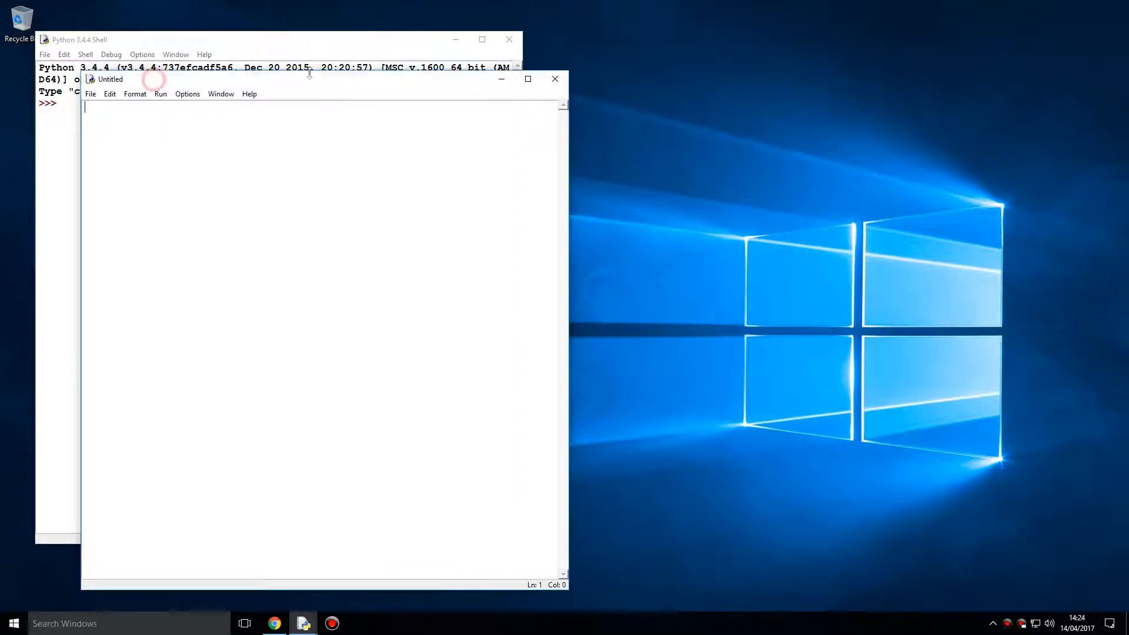
click(289, 46)
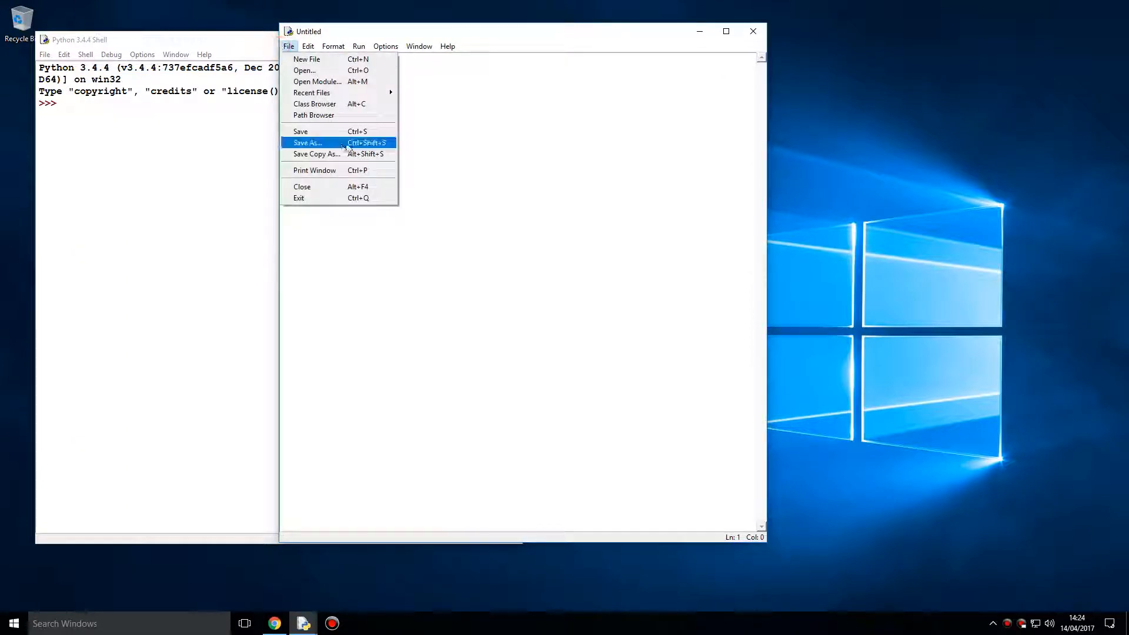
click(305, 142)
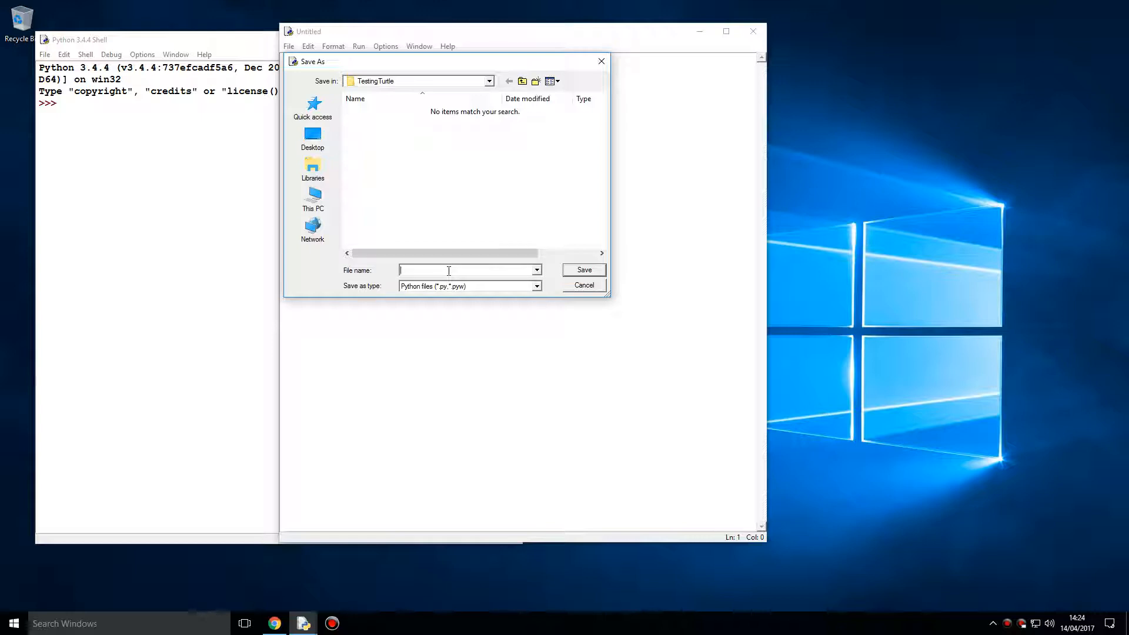
text(pyt)
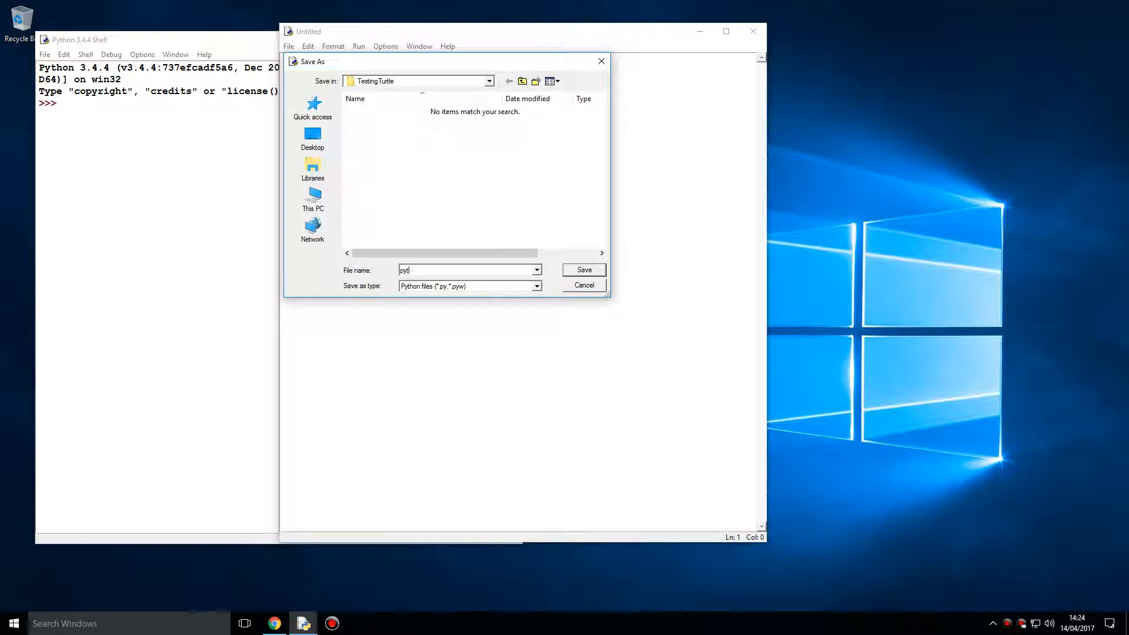
text(al)
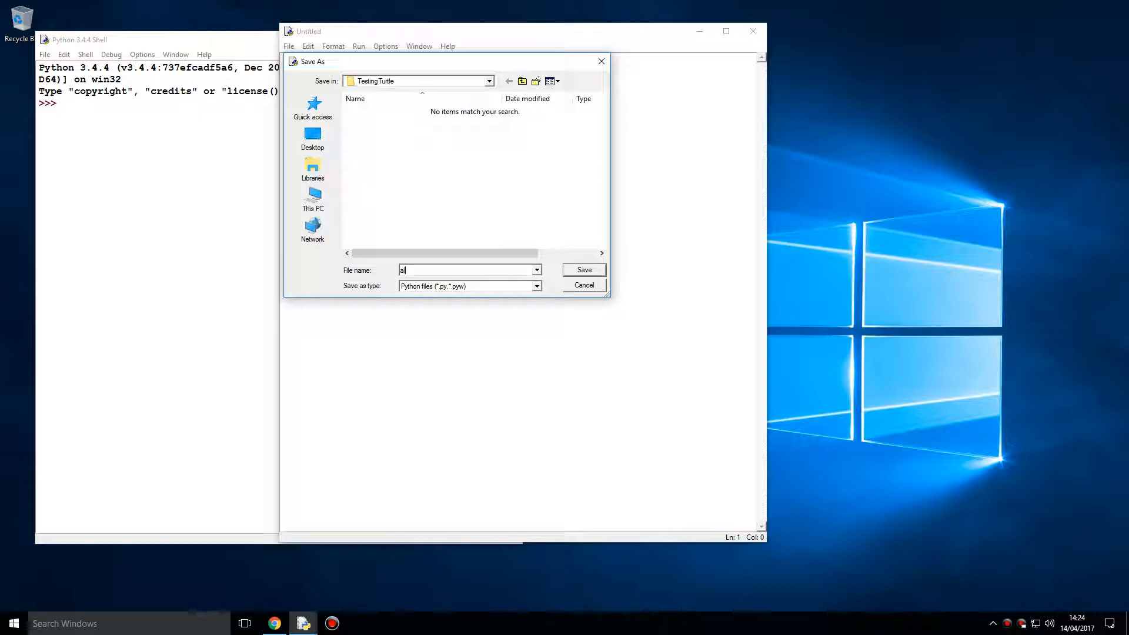
- Save as alex.py and write the turtle import, wn screen and alex turtle setup
click(584, 269)
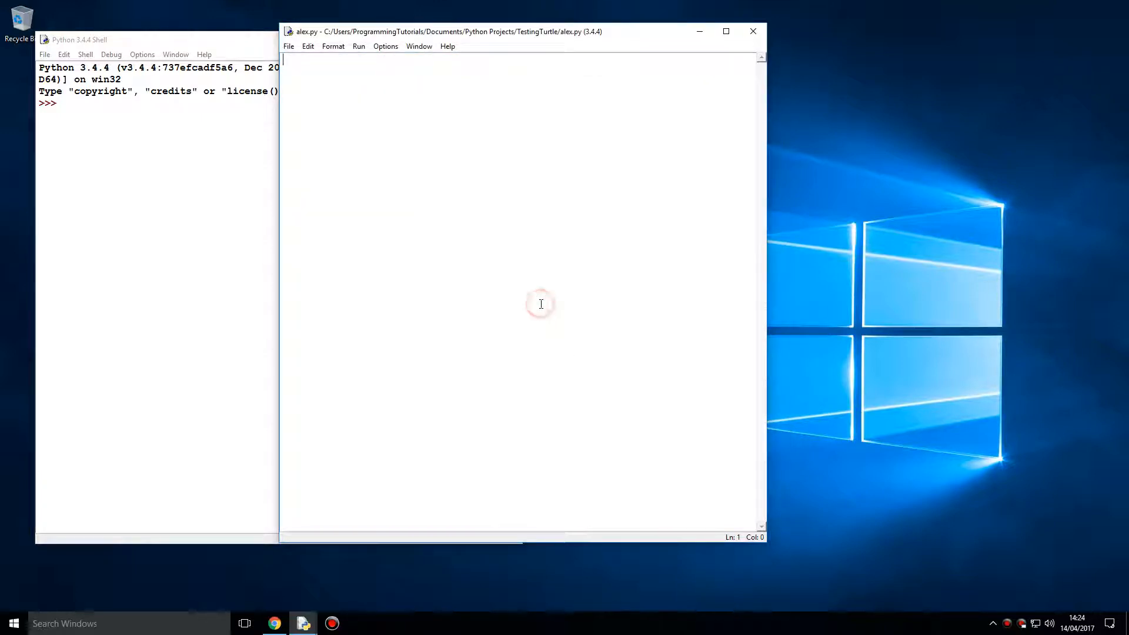
text(import turtle)
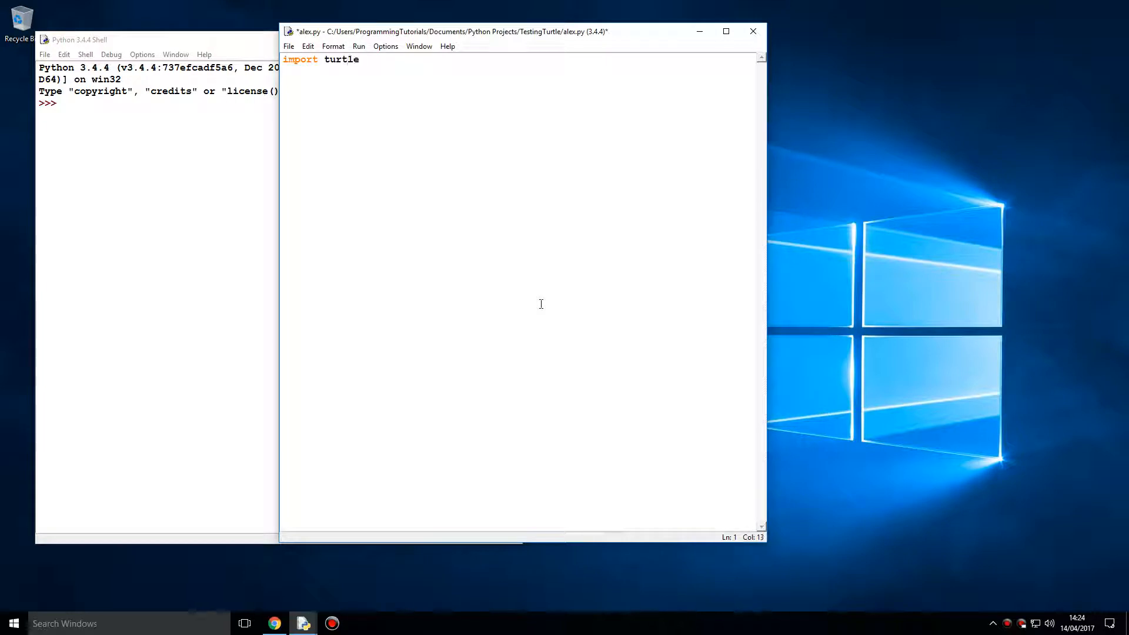
text(wn =)
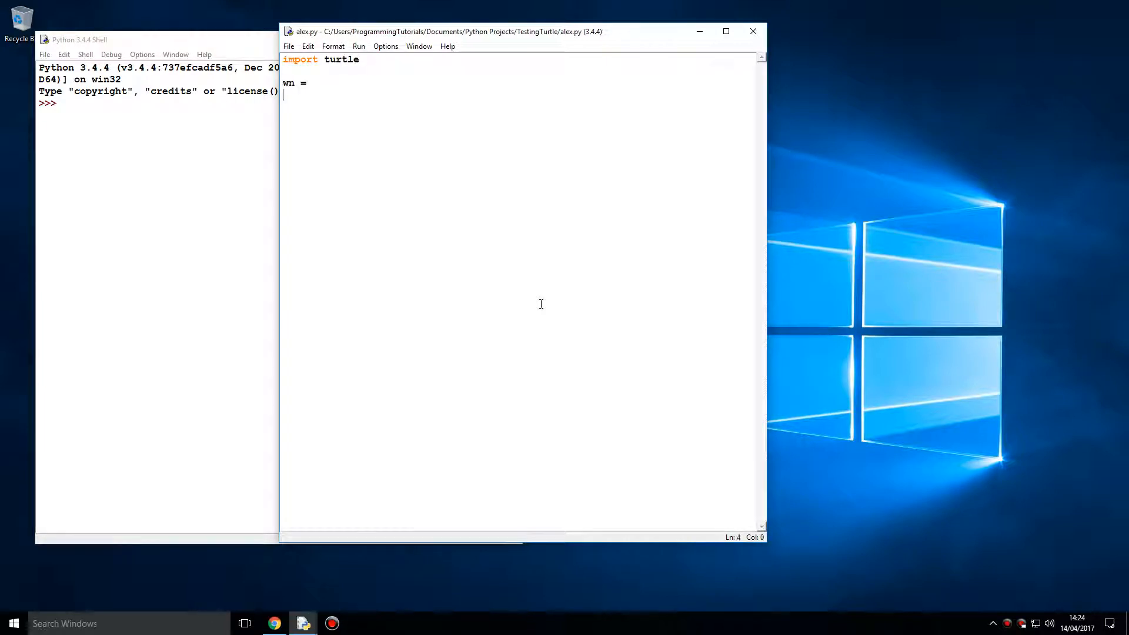
text(tu)
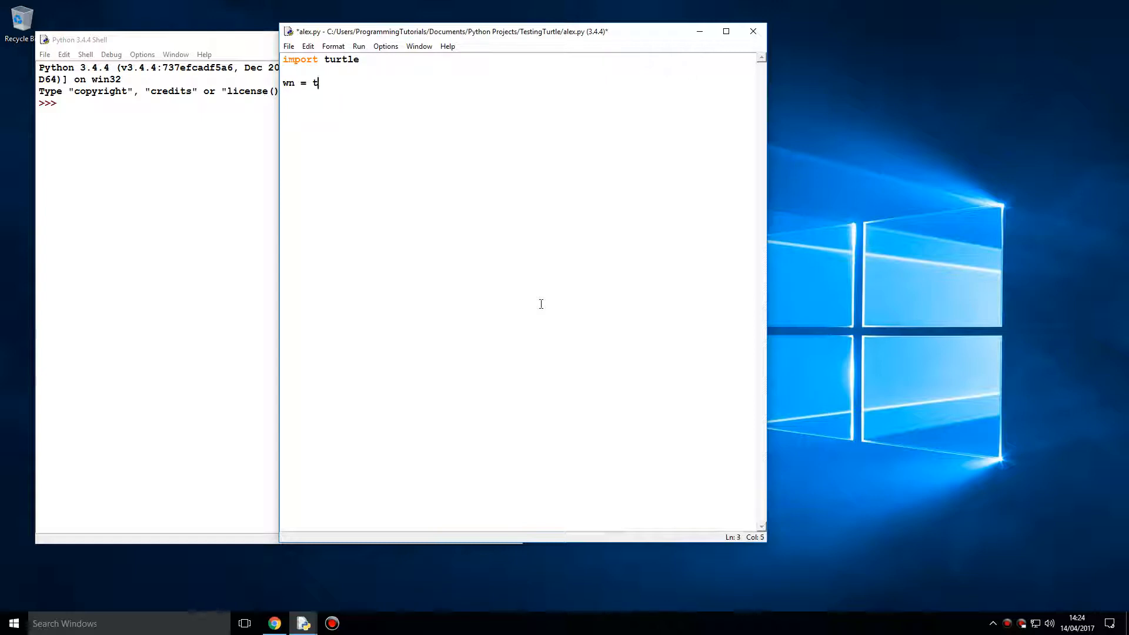
text(urtle.)
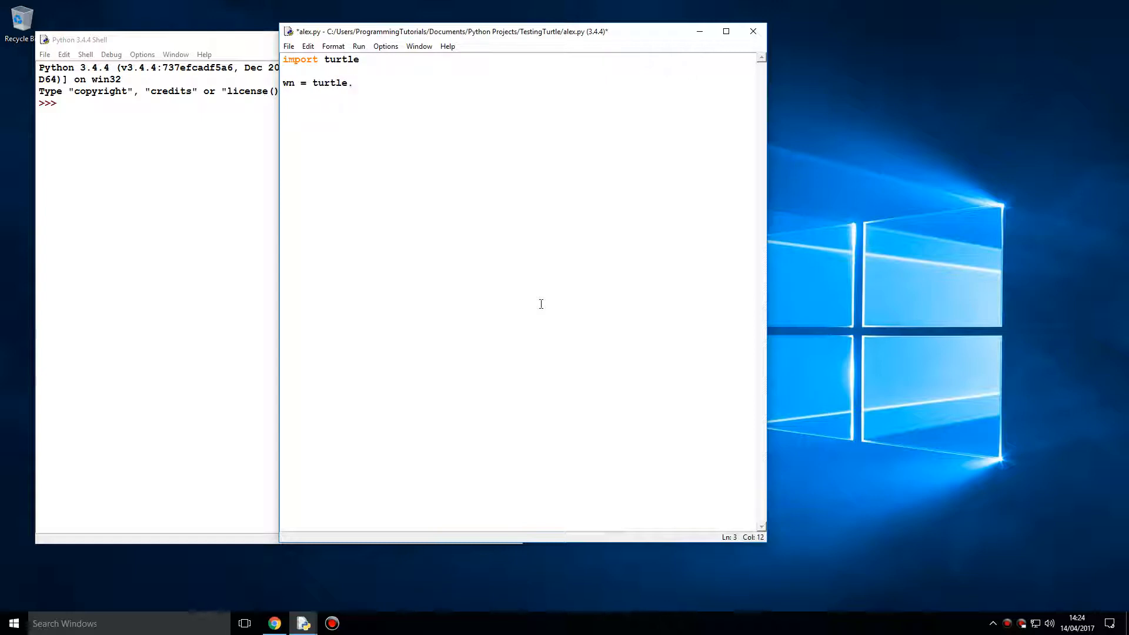
text(Screen()
click(519, 94)
text(alex = turtl)
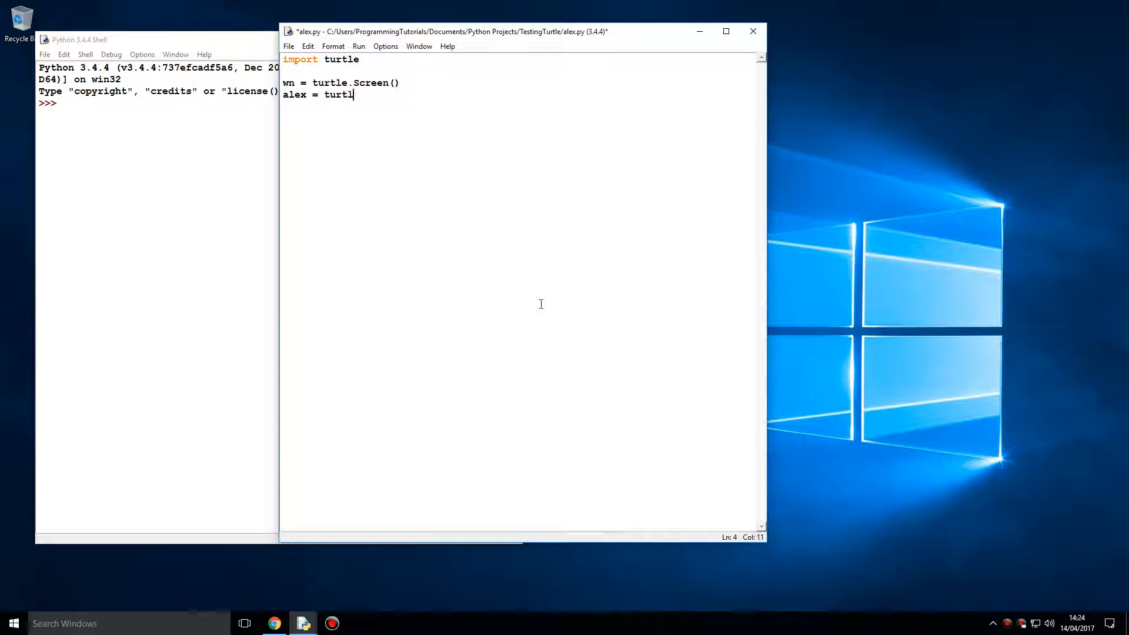
text(e.Tut)
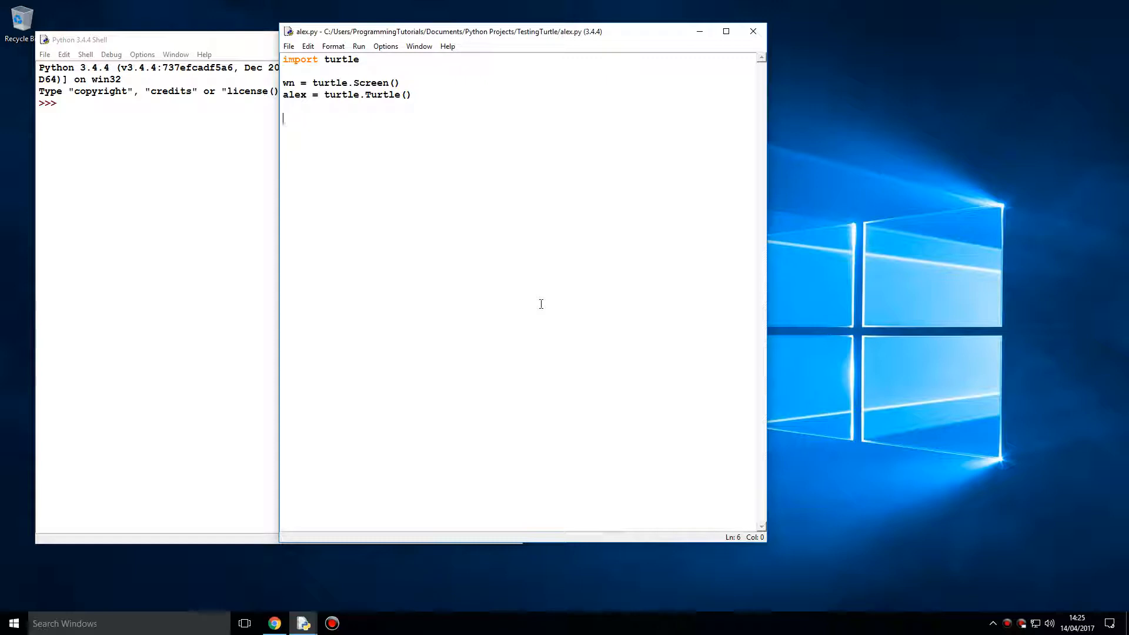
- Add alex moves: forward, left(90), then forward(30)
text(alex.f)
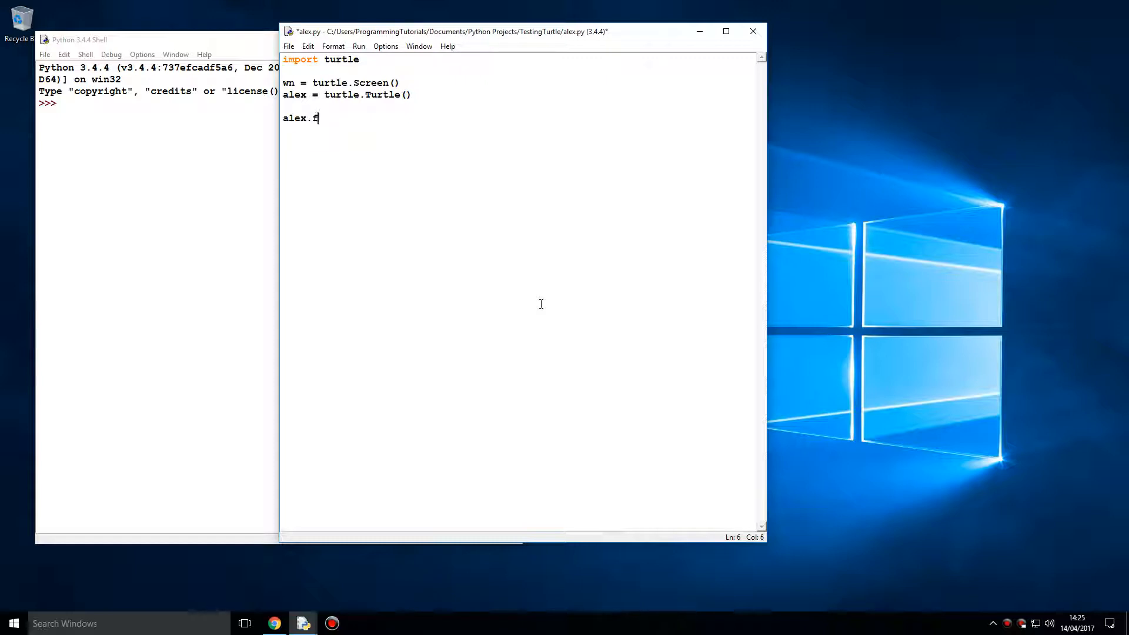
text(orward()
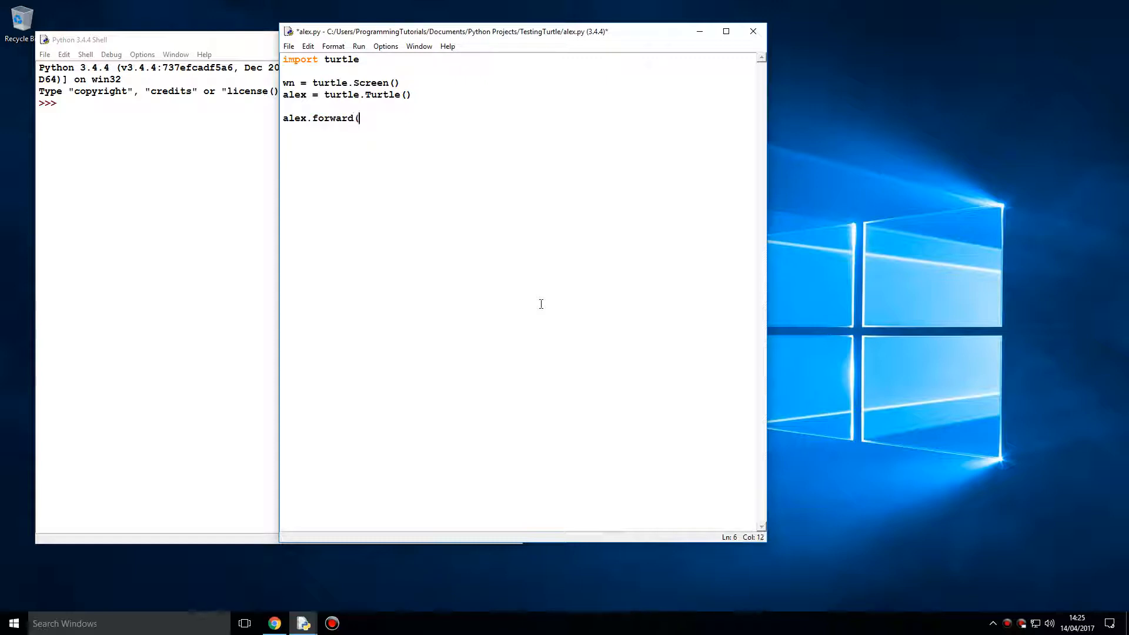
text(5))
text(alex.)
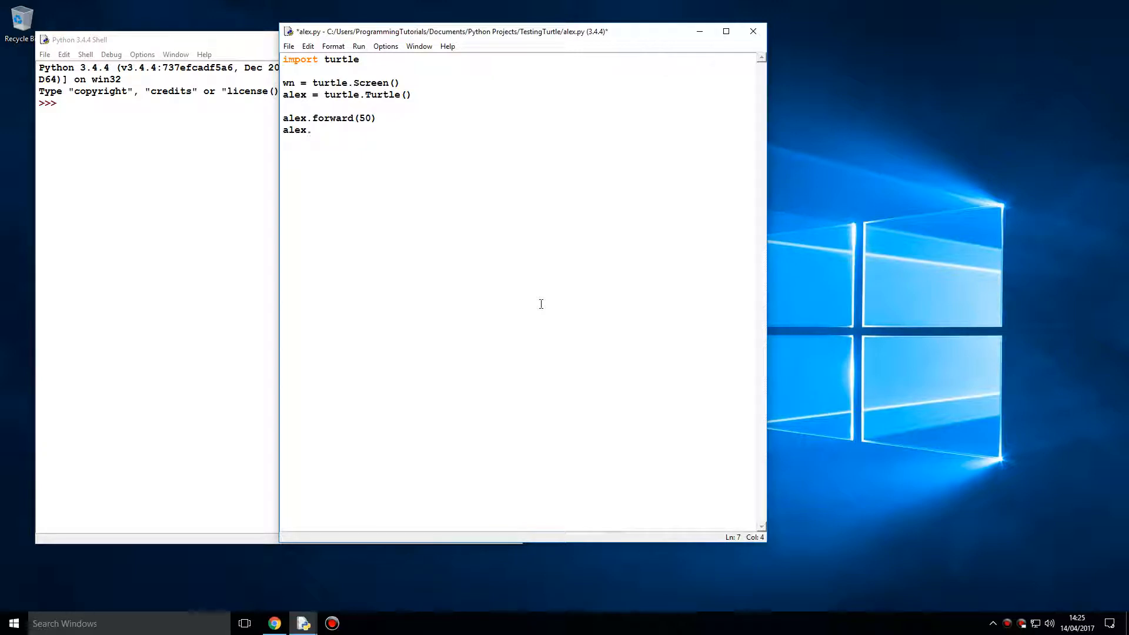
text(lef)
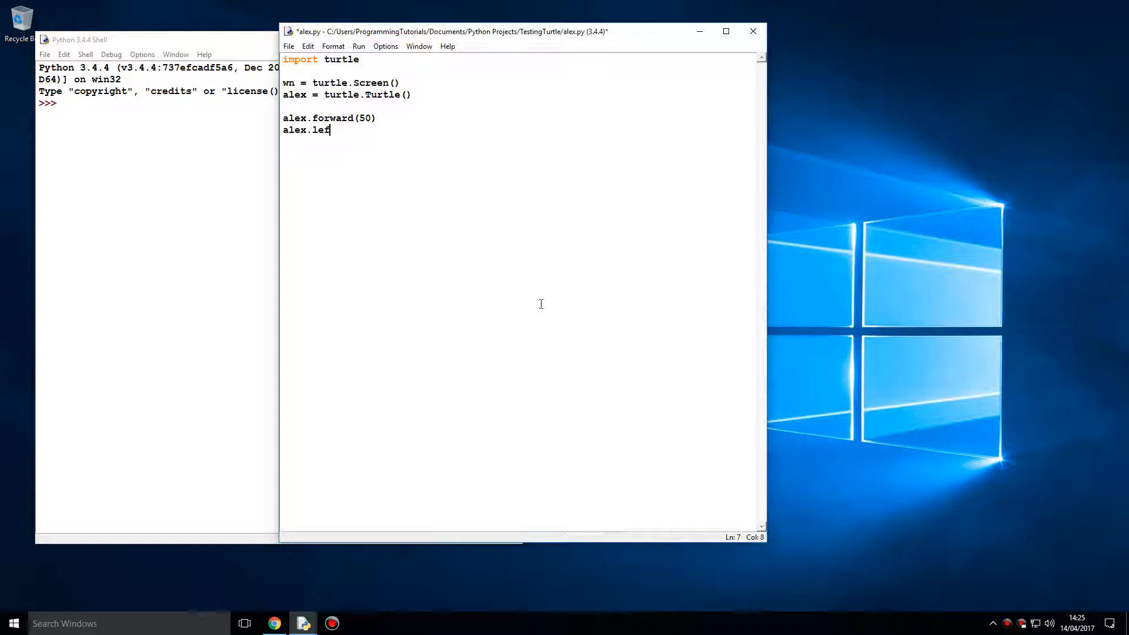
text(t()
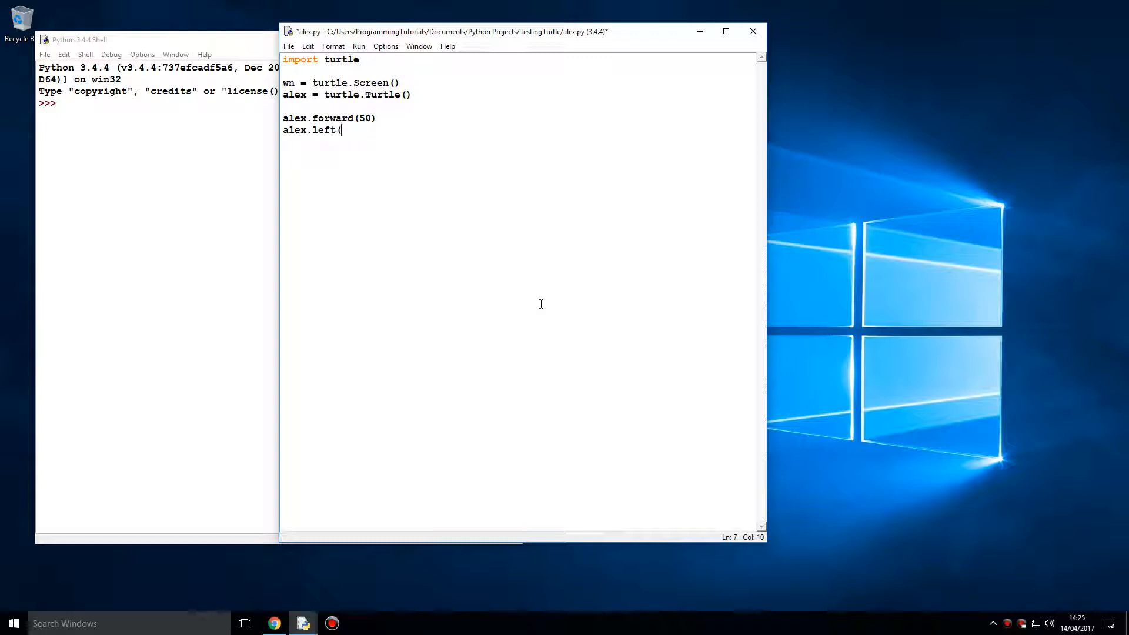
text(90))
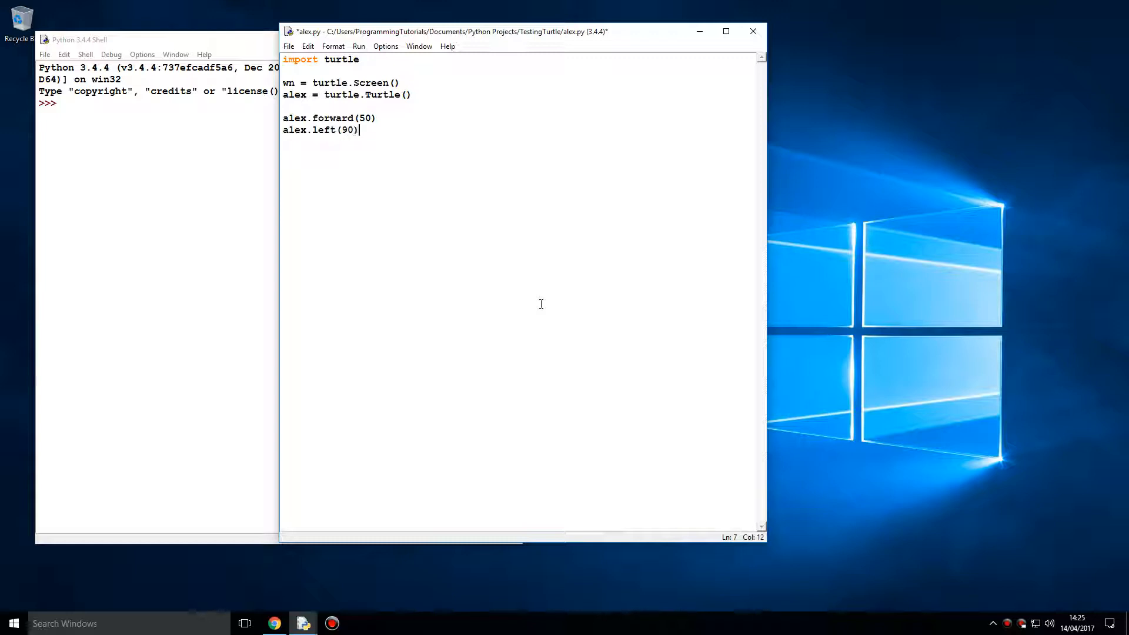
text(a)
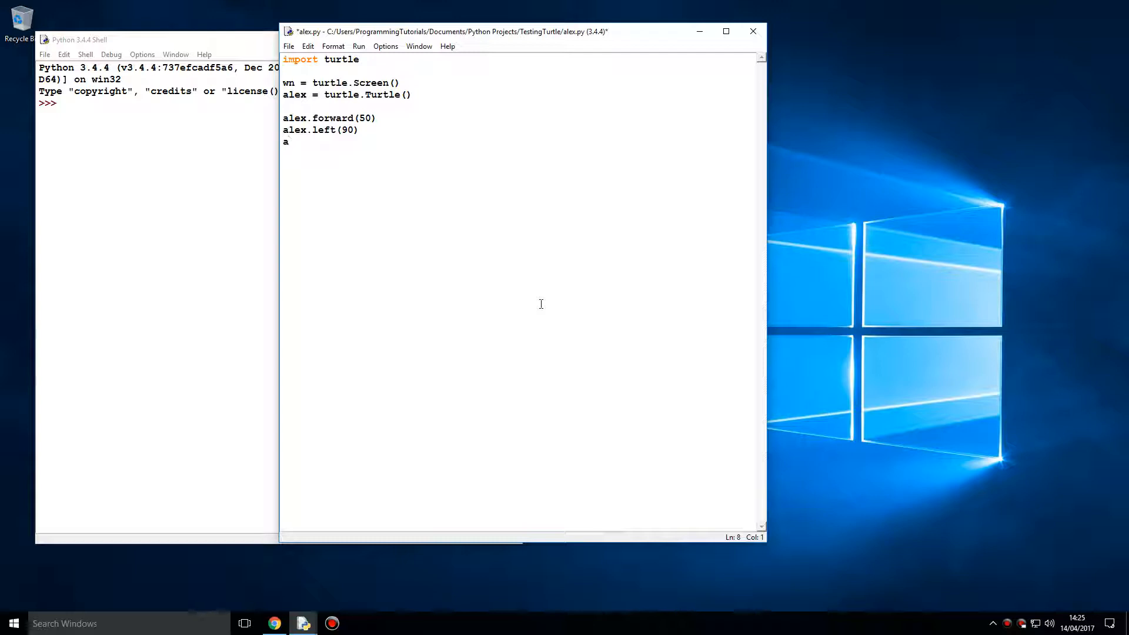
text(lex.for)
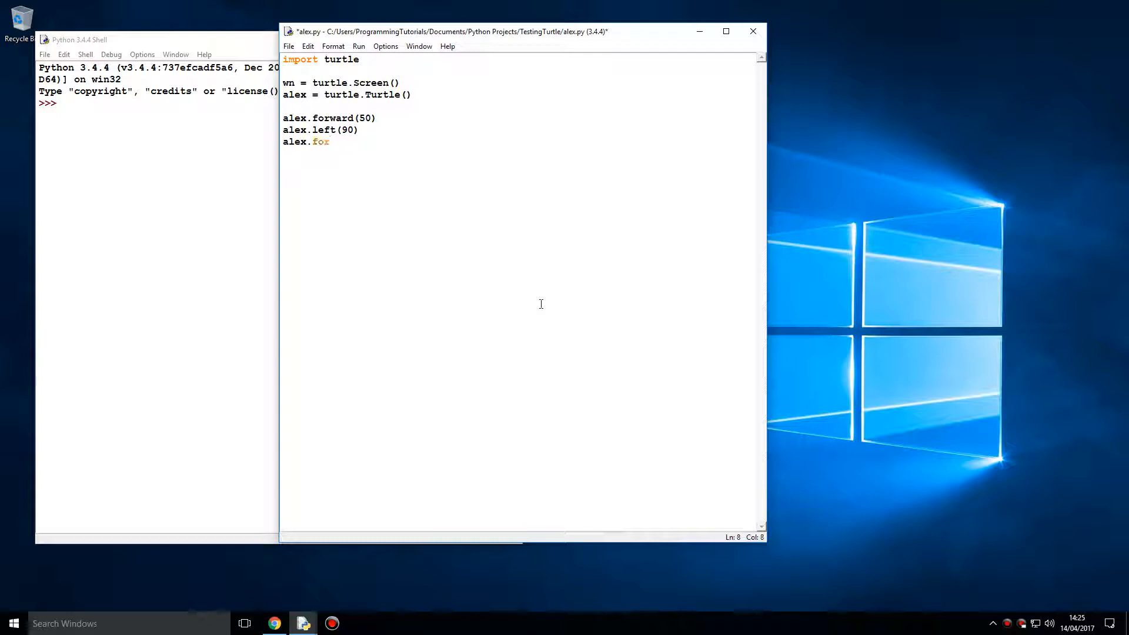
text(ward())
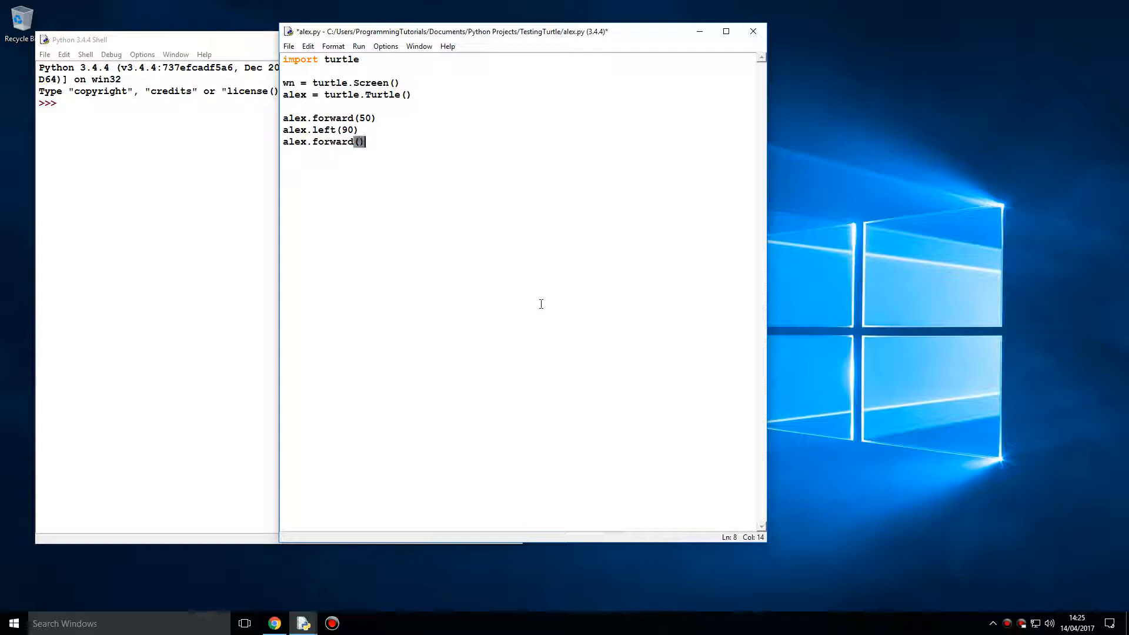
text(30)
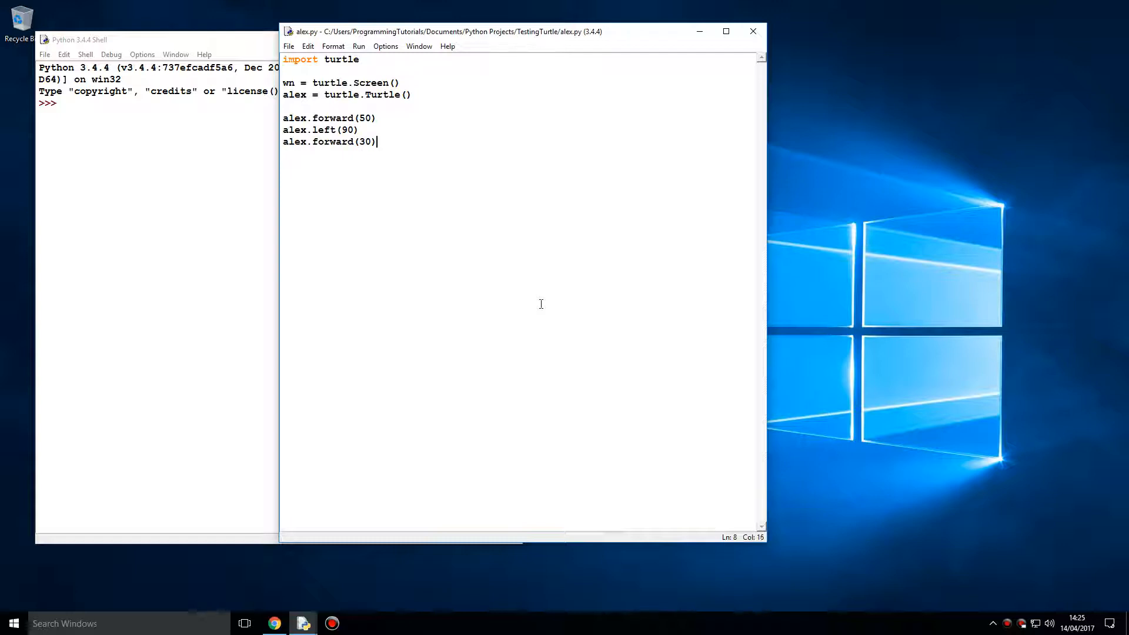
- End with wn.mainloop() and the comment '# wait for user to close window'
text(w)
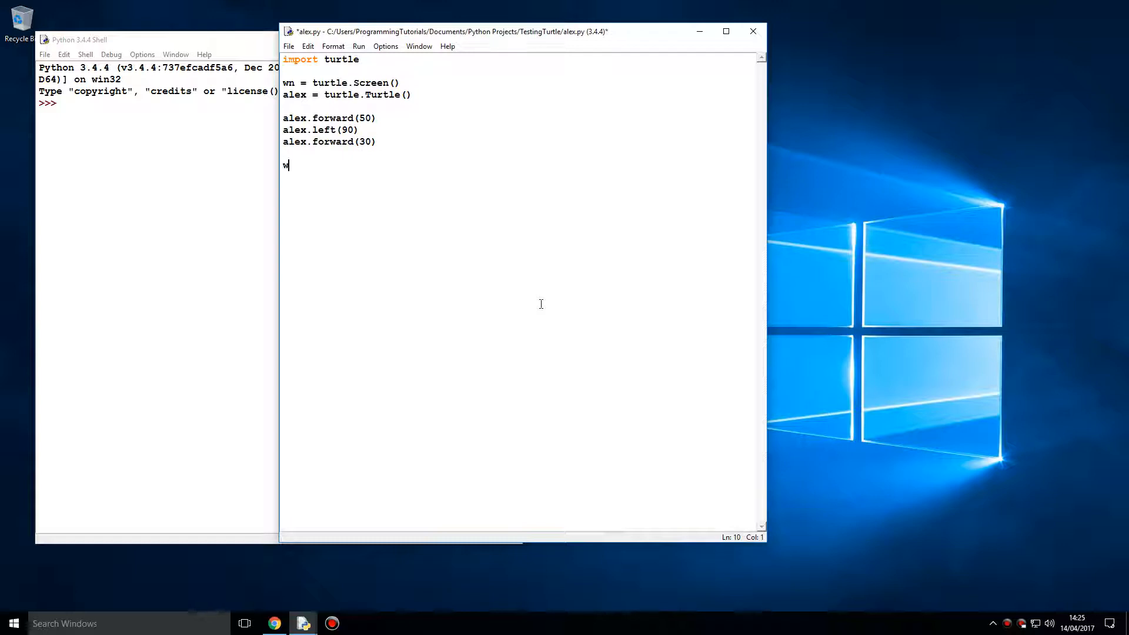
text(n.main)
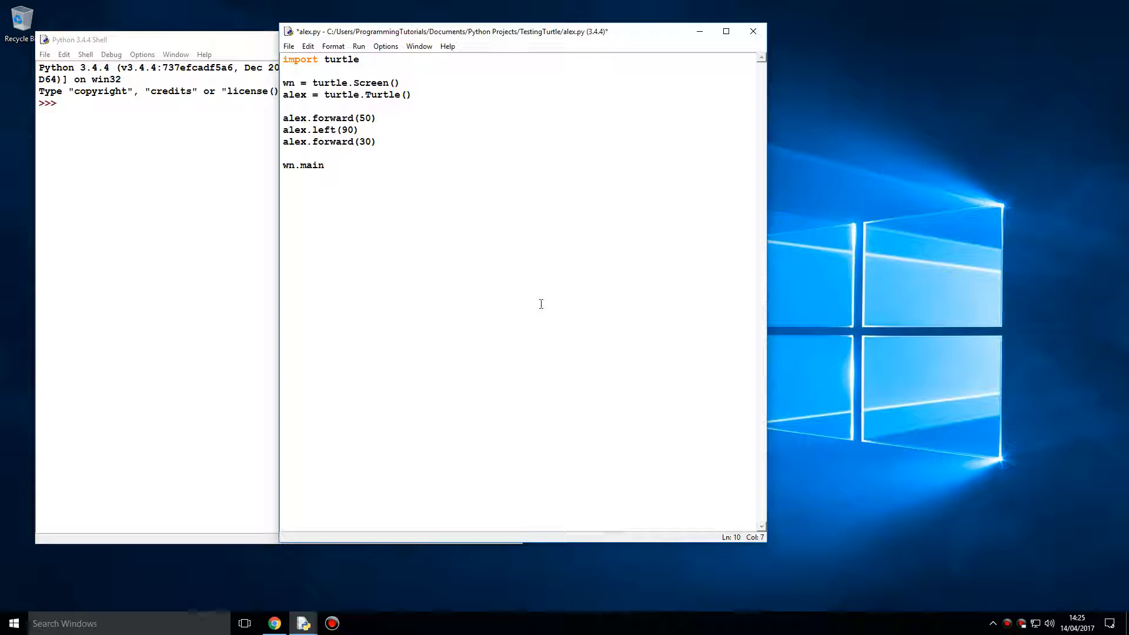
text(loop())
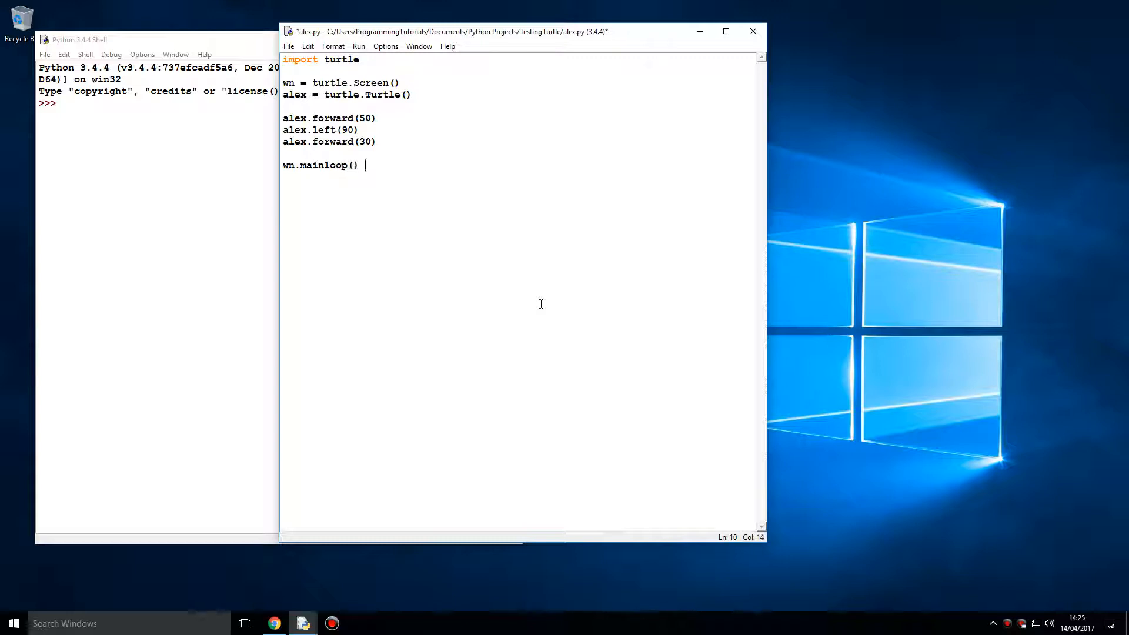
text(# wait for user to cl)
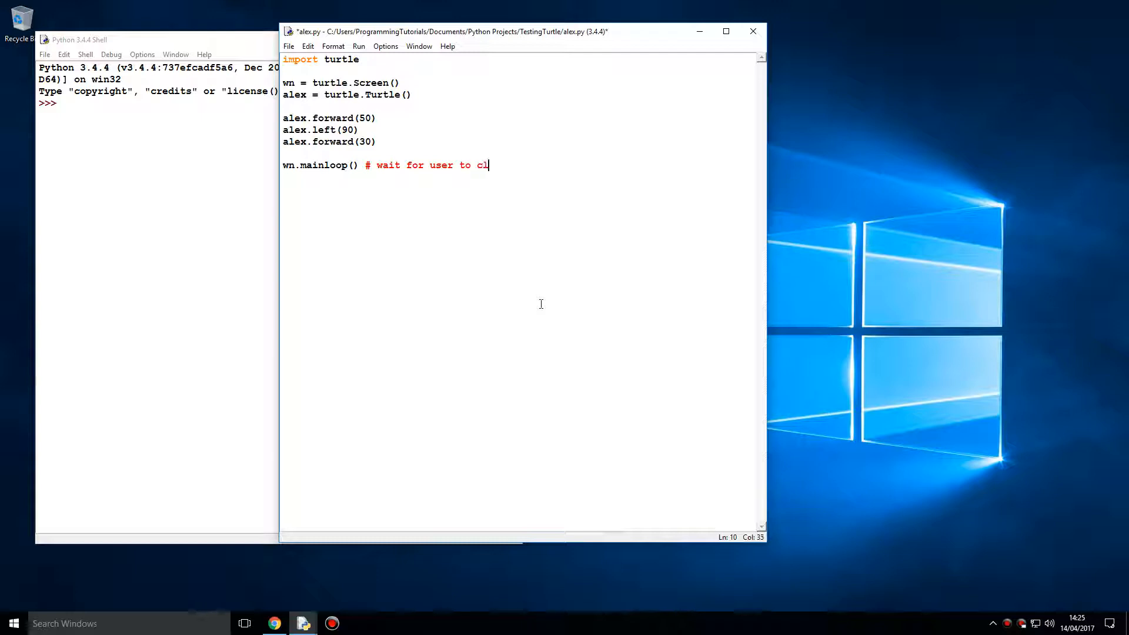
text(ose window)
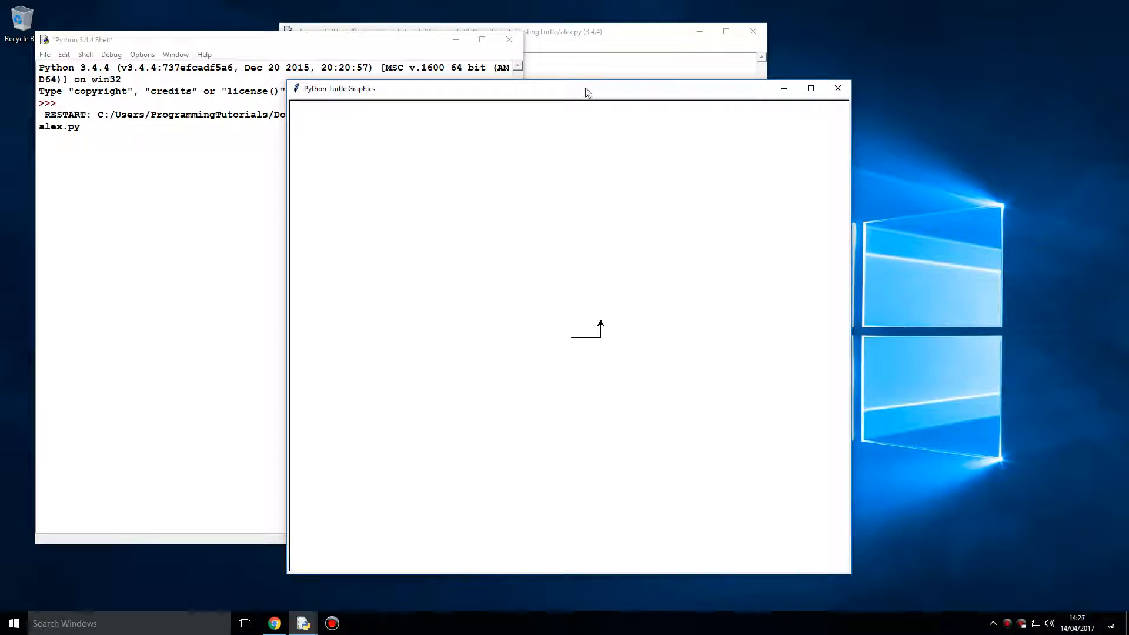
mouse_move(642, 169)
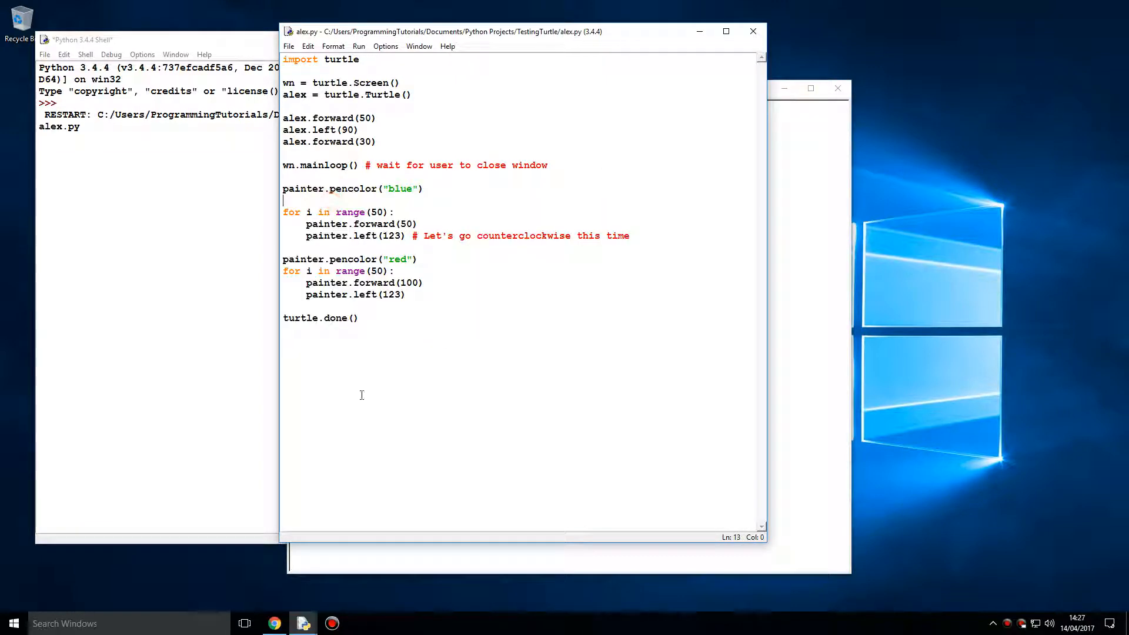
- Replace painter with alex in both star loops and delete the wn.mainloop() line
click(304, 188)
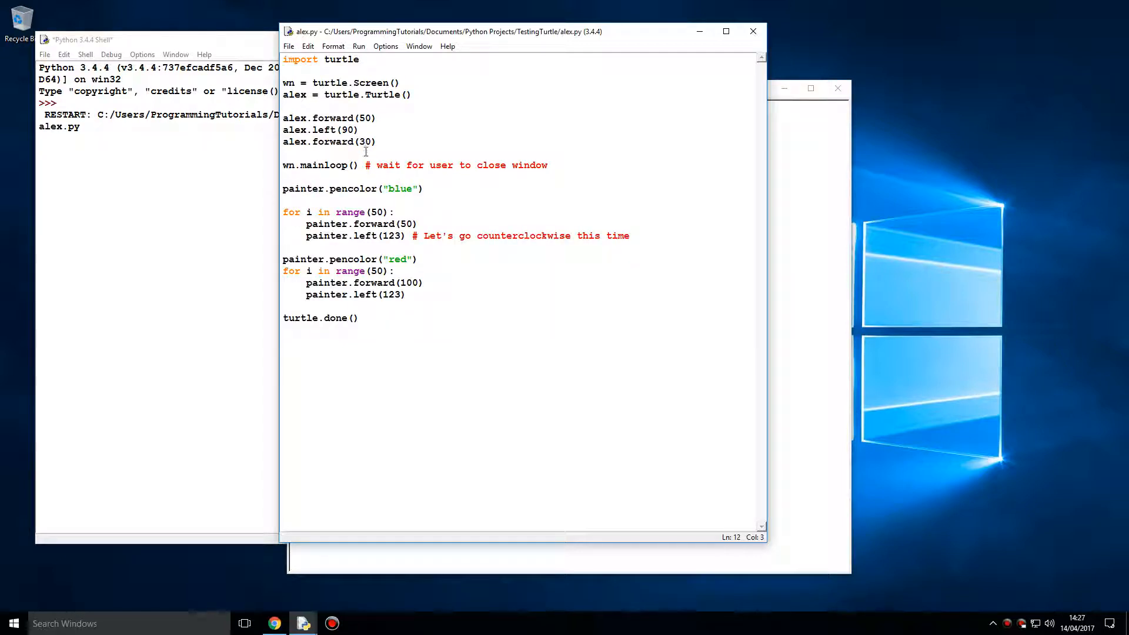
click(300, 94)
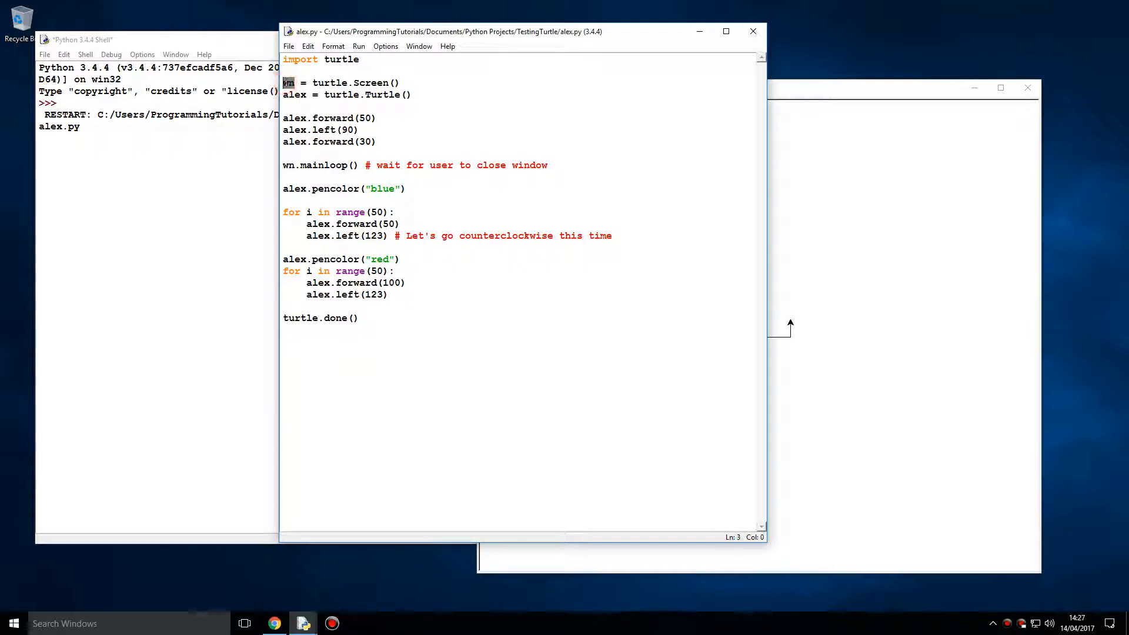
click(304, 317)
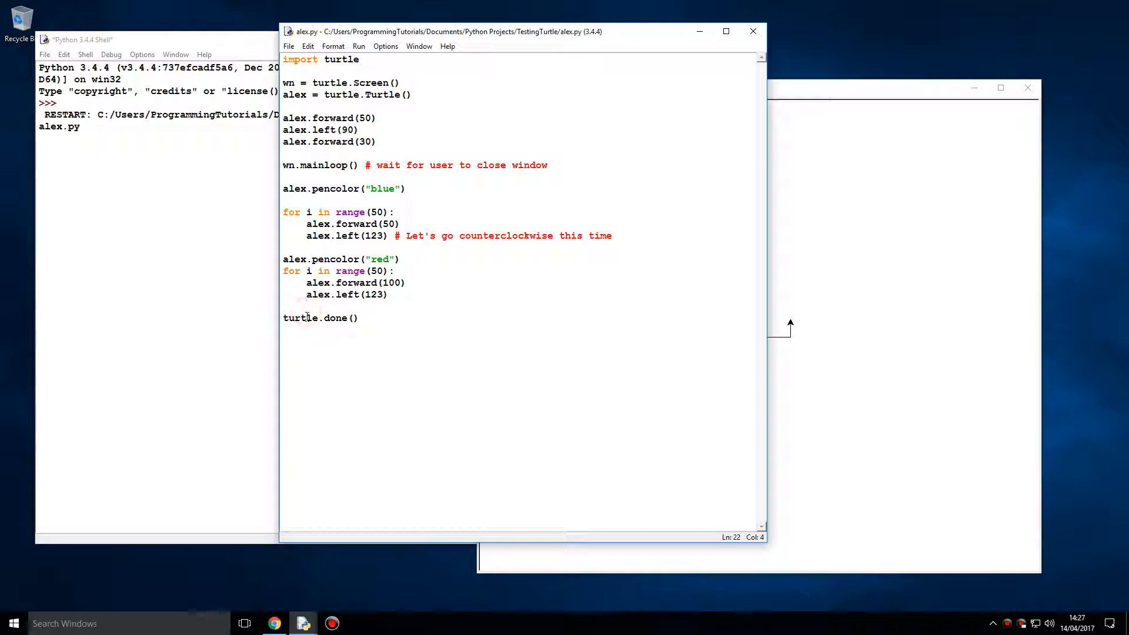
click(637, 228)
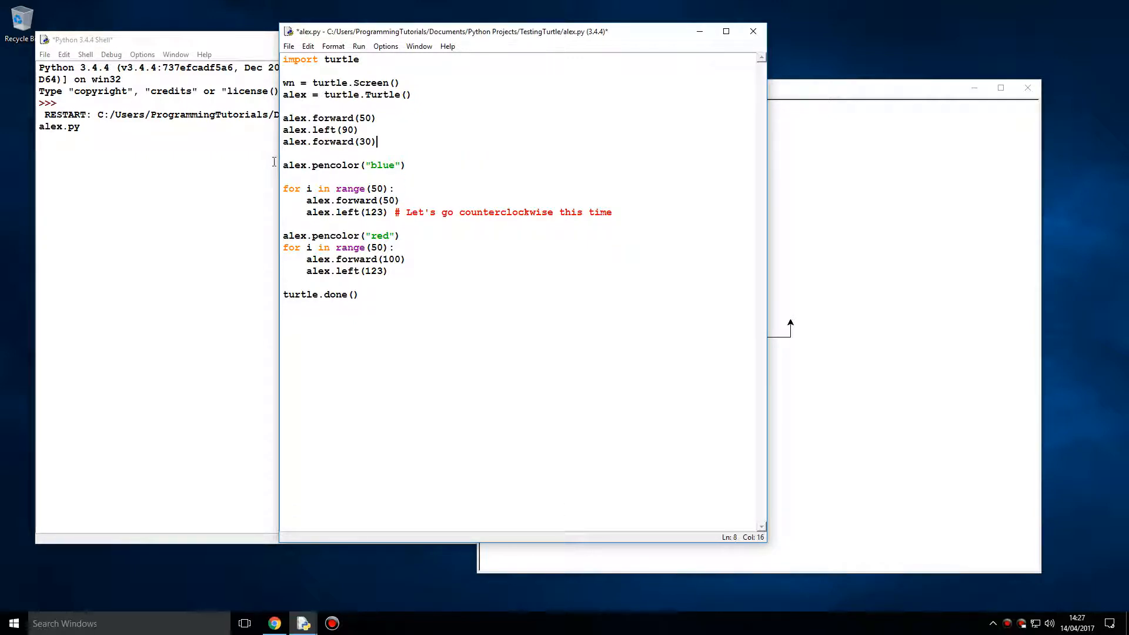
- Retype wn.mainloop() with its close-window comment at the end and run the blue-red stars
text(wn.mainloop()  # wait for user to close window)
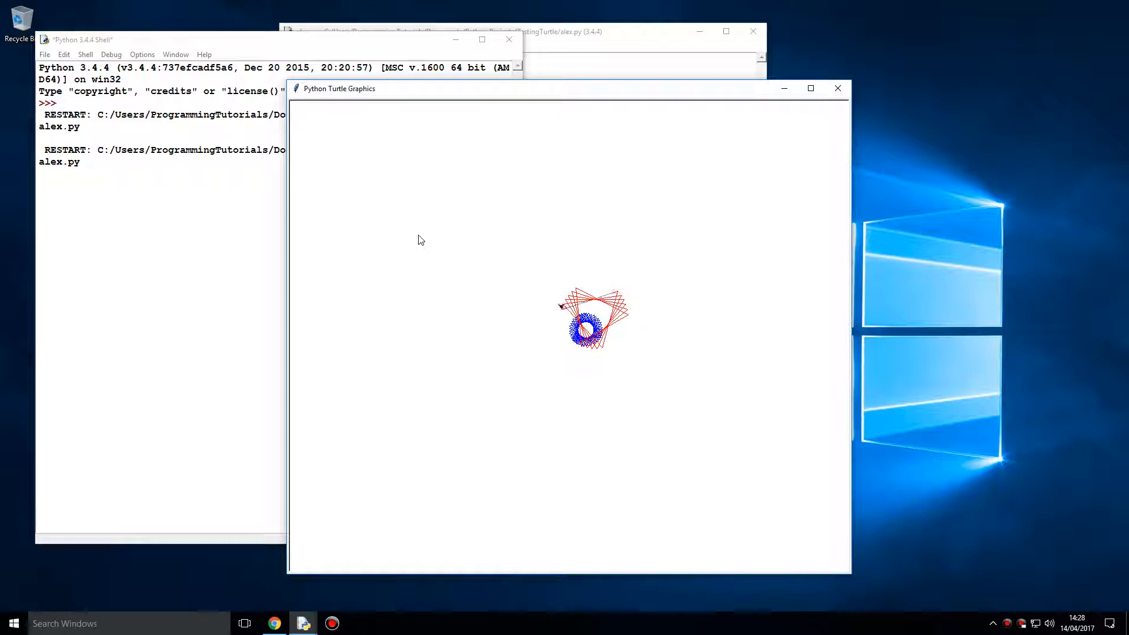
mouse_move(656, 453)
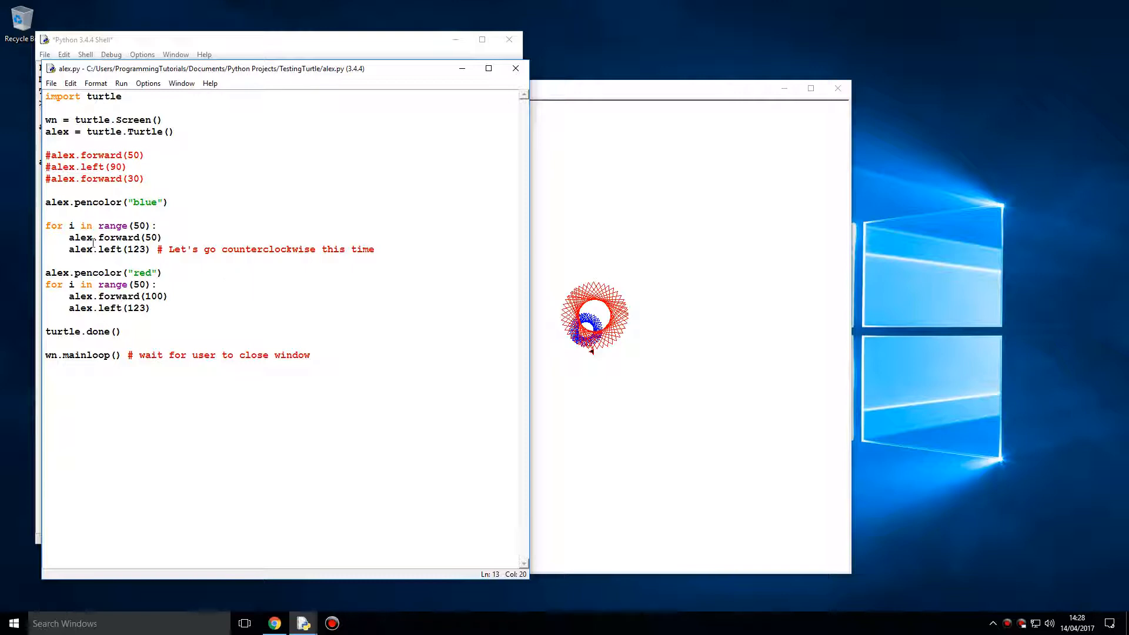
click(147, 250)
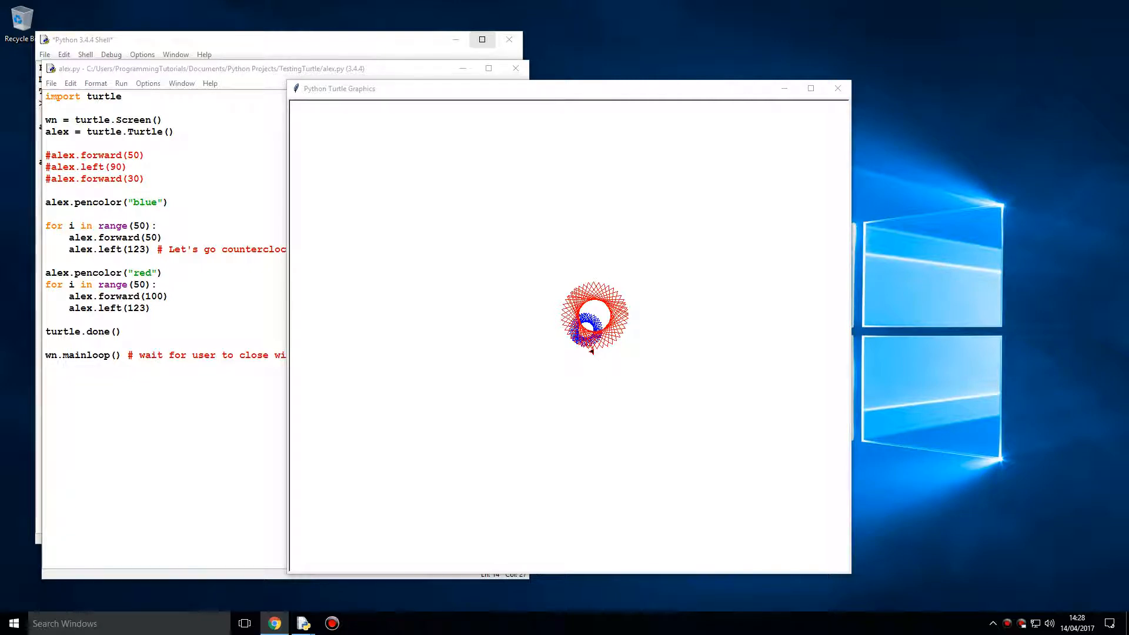
mouse_move(461, 185)
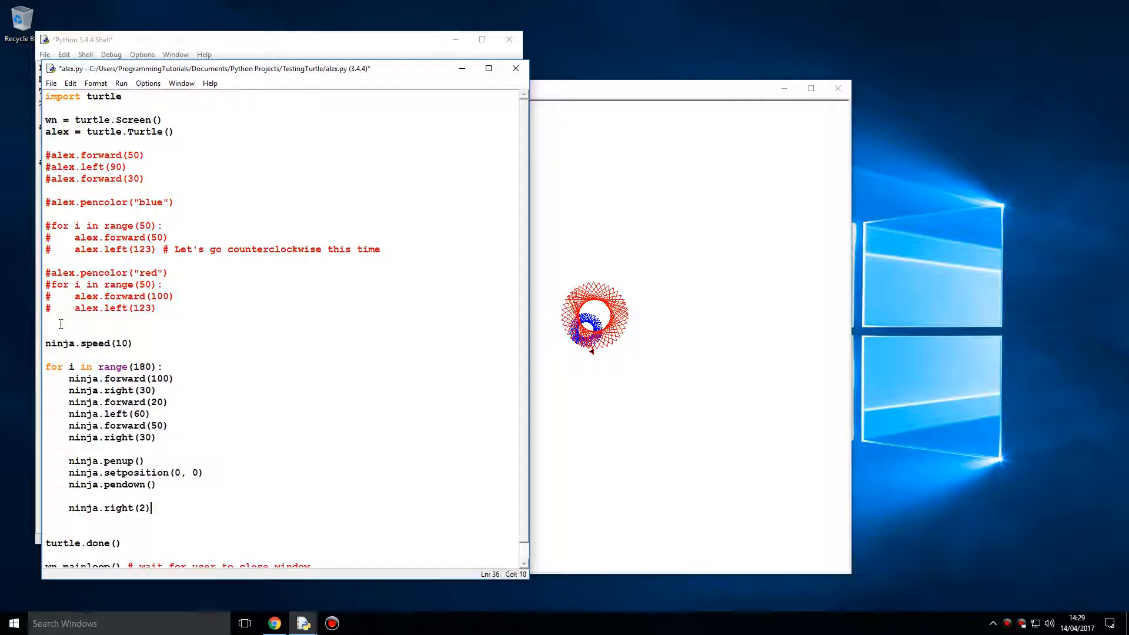
- Rename ninja to alex in the loop and run the black fan of strokes
double_click(59, 325)
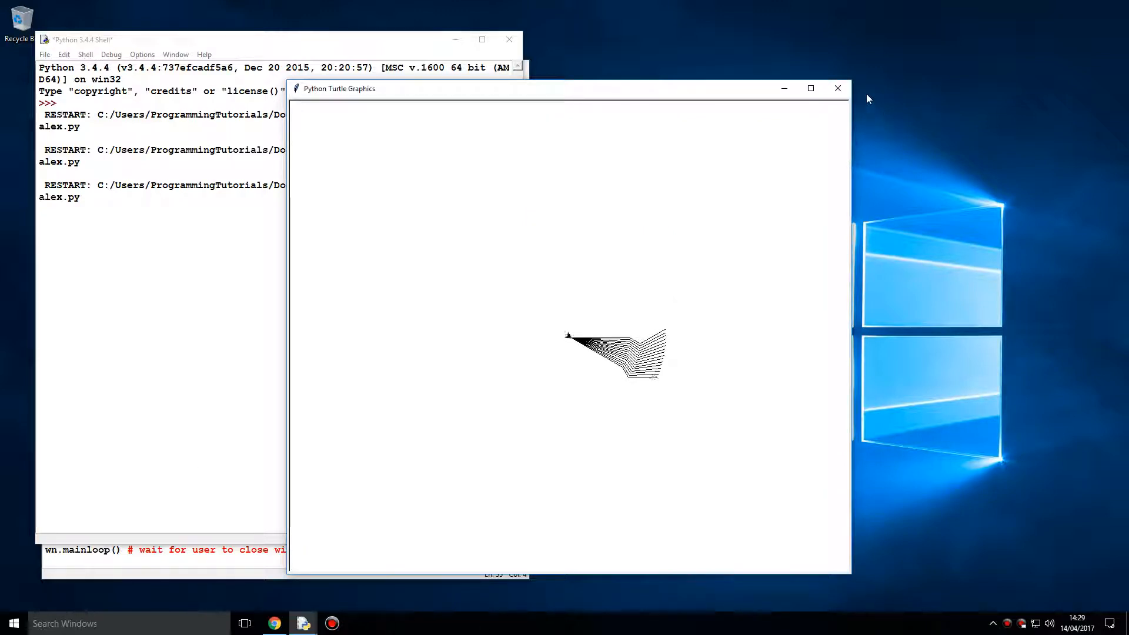
click(836, 87)
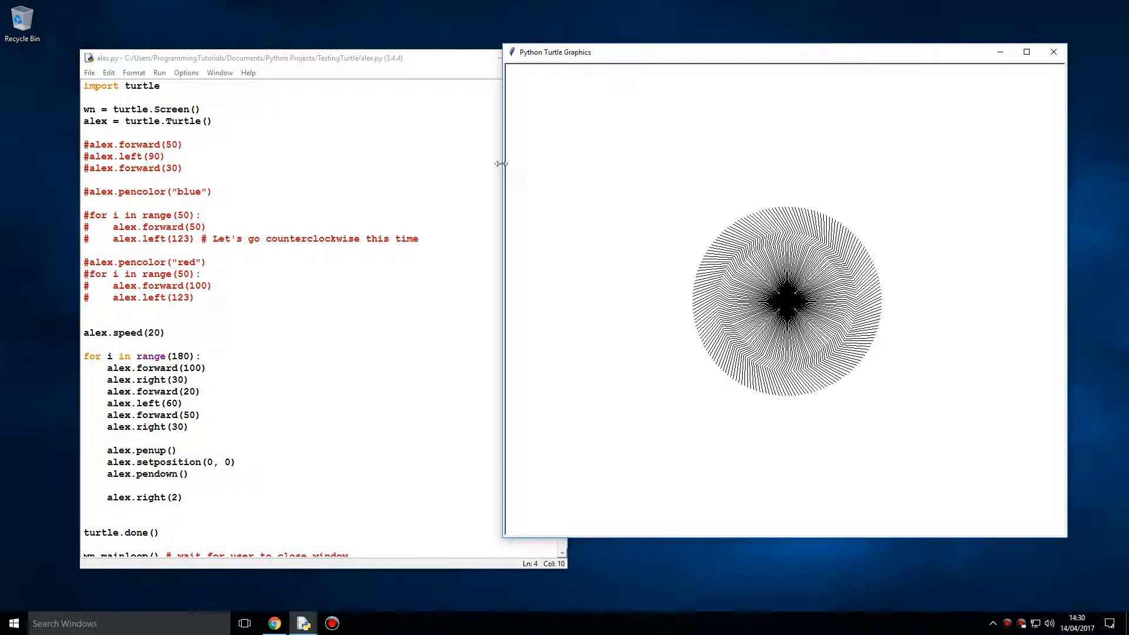
mouse_move(843, 252)
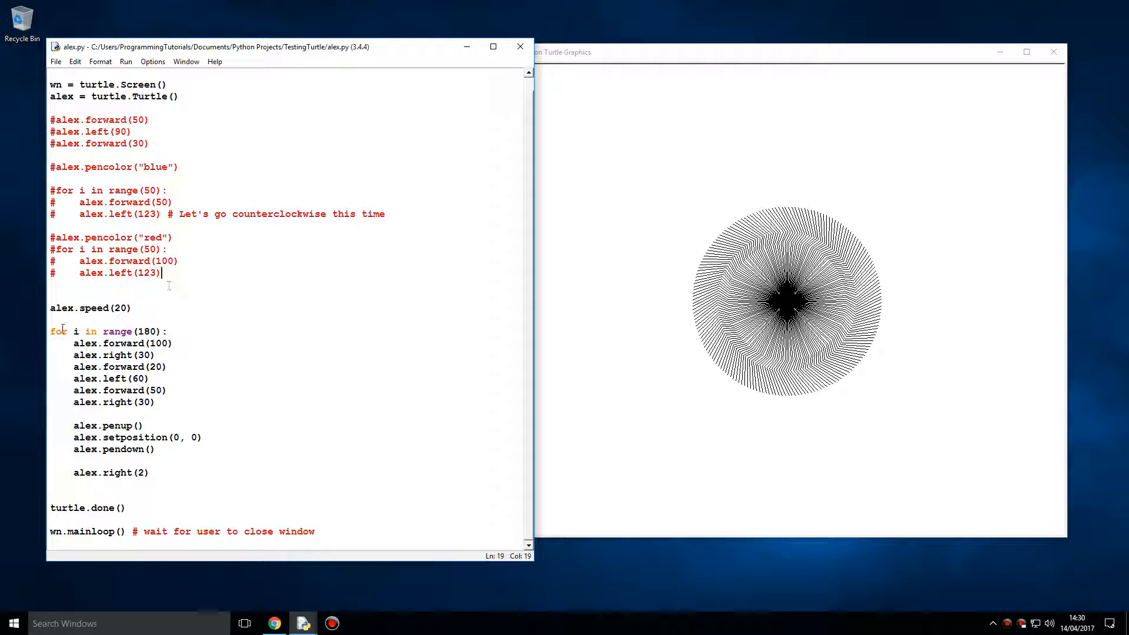
- Run the loop at speed 20 and review the script beside the finished burst
click(126, 508)
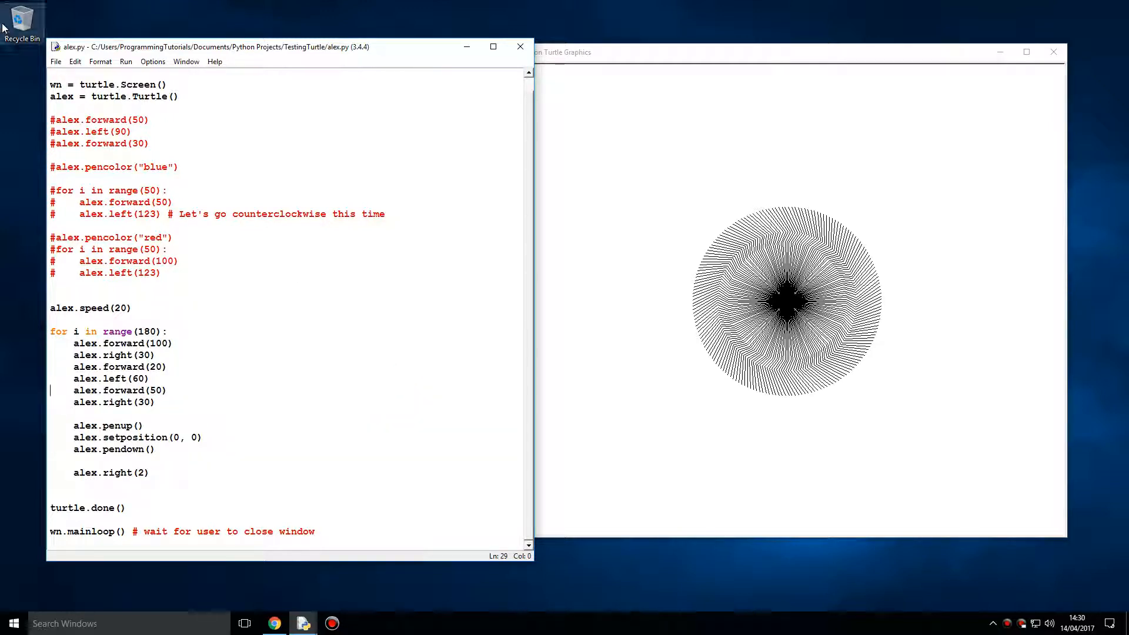
click(56, 61)
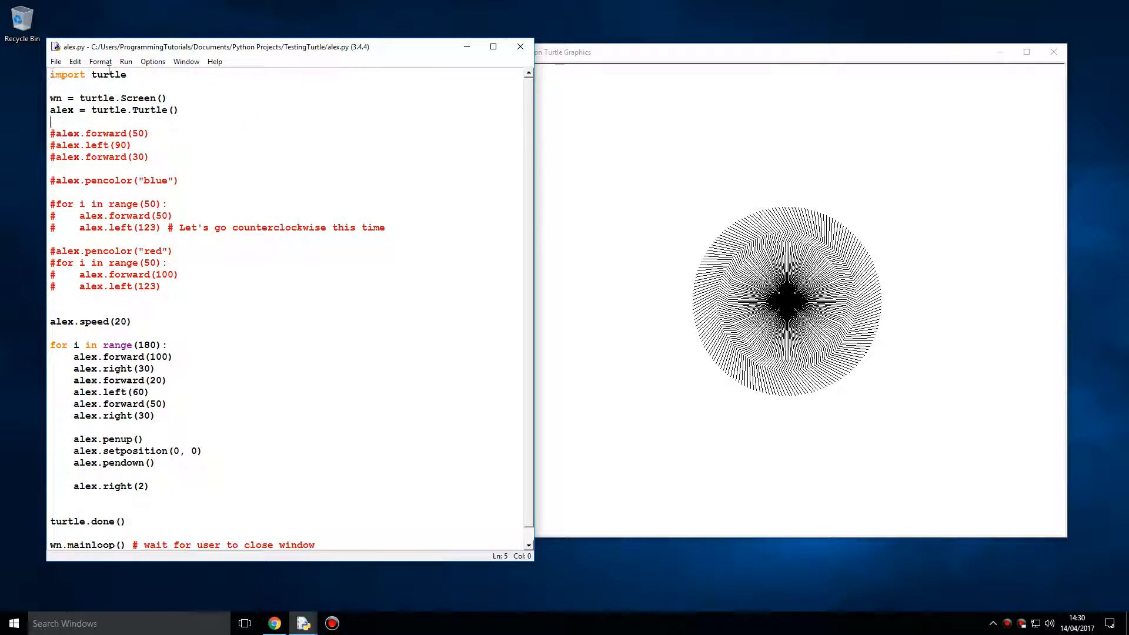
- Open the turtle module source by name and scroll to its function lists
click(56, 62)
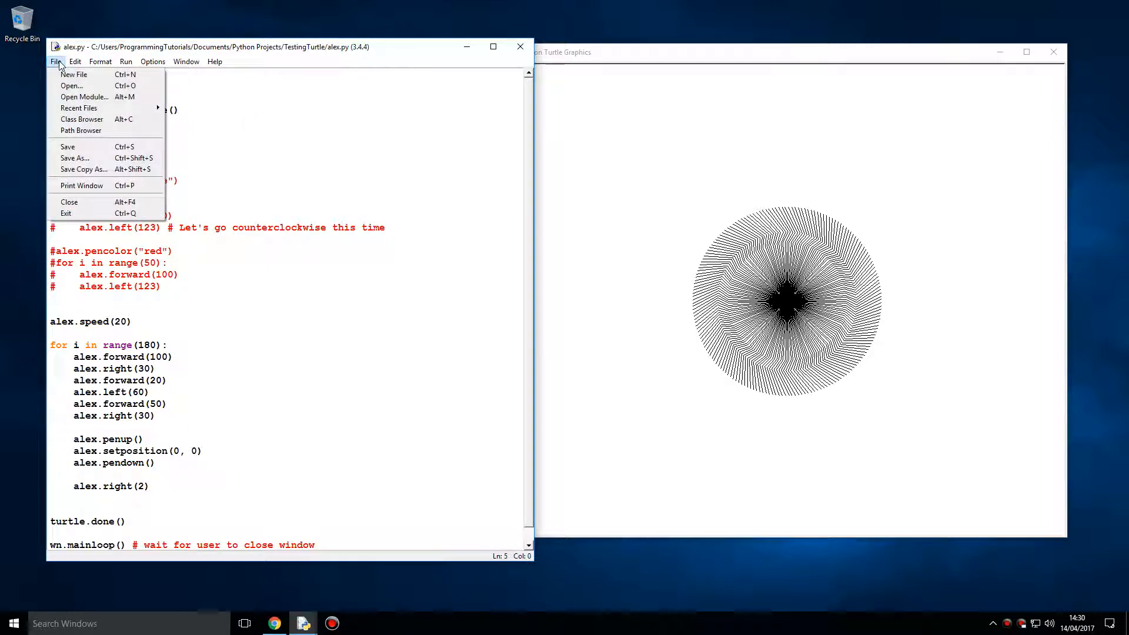
click(84, 97)
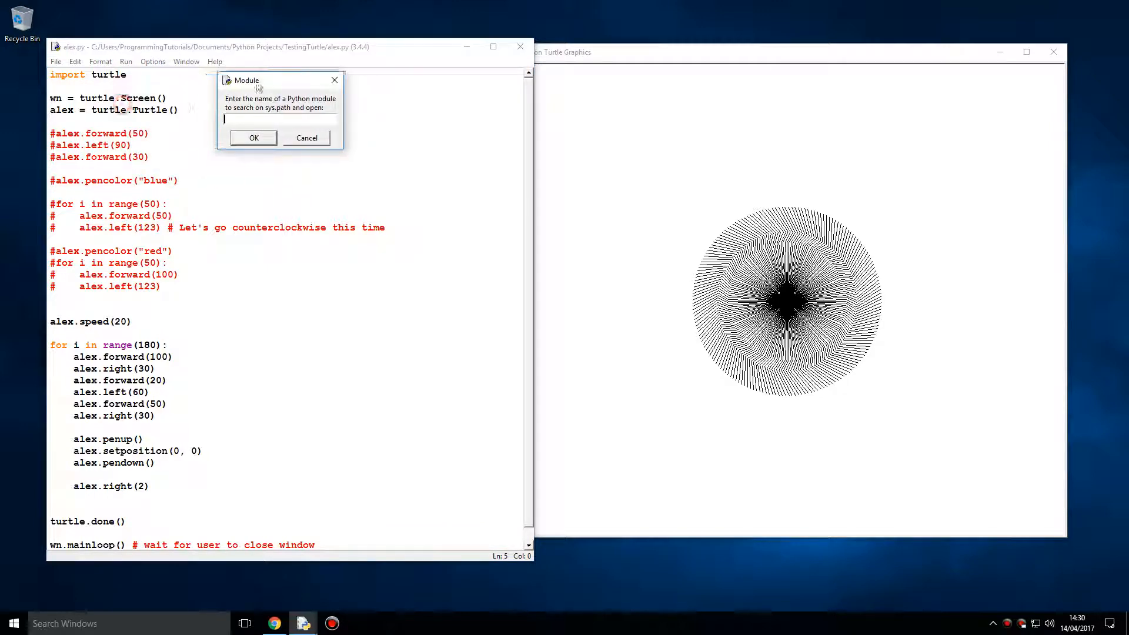
text(turt)
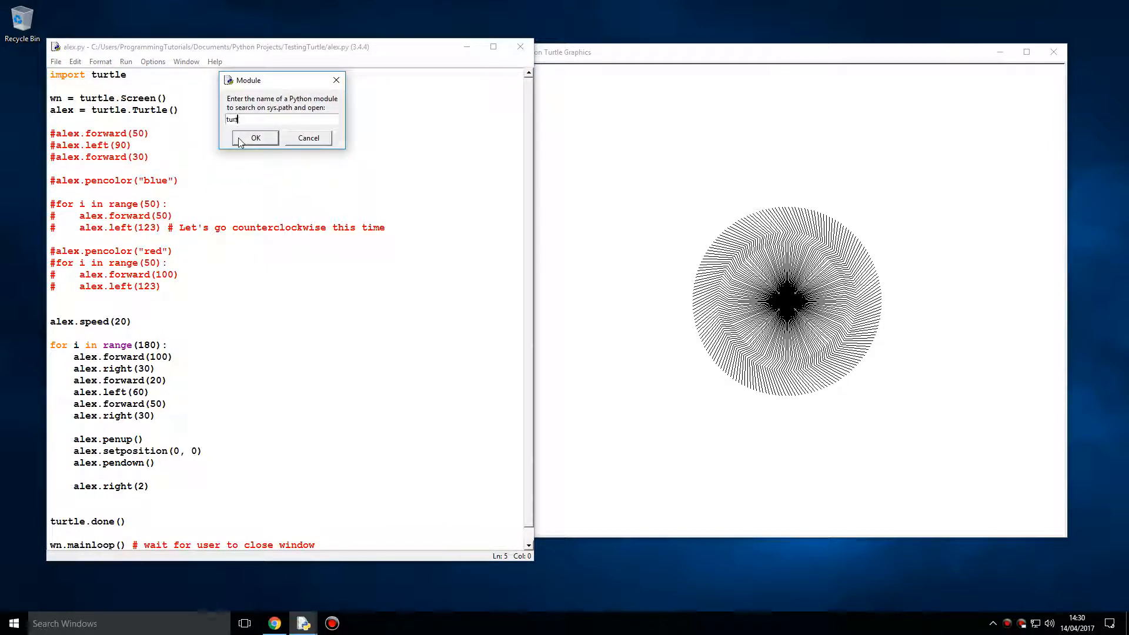
click(254, 138)
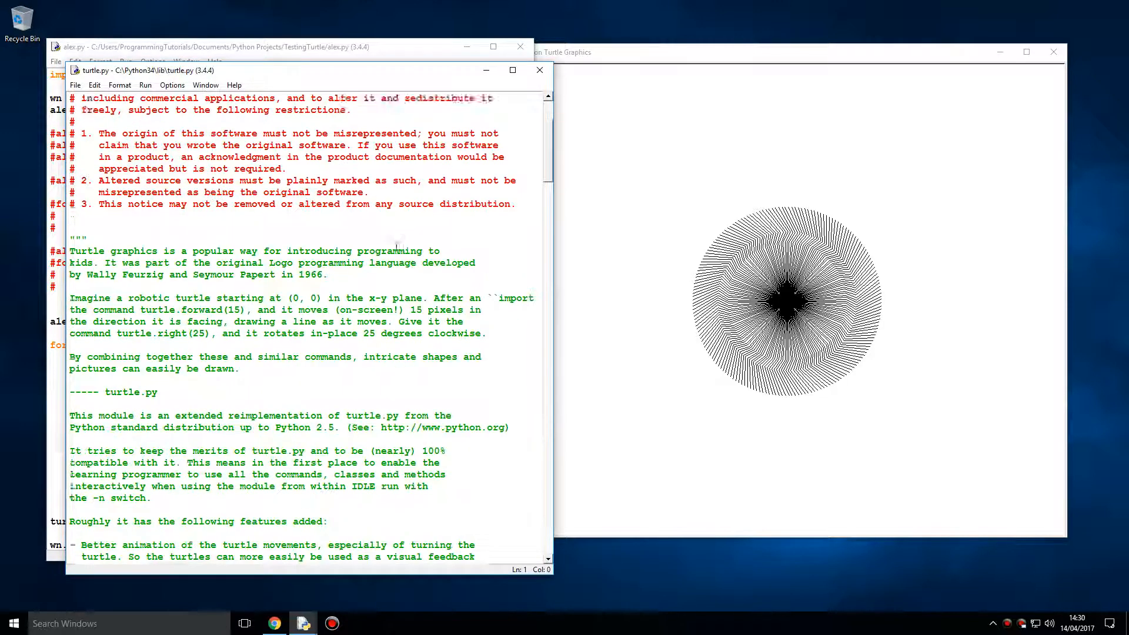
scroll(down, 3)
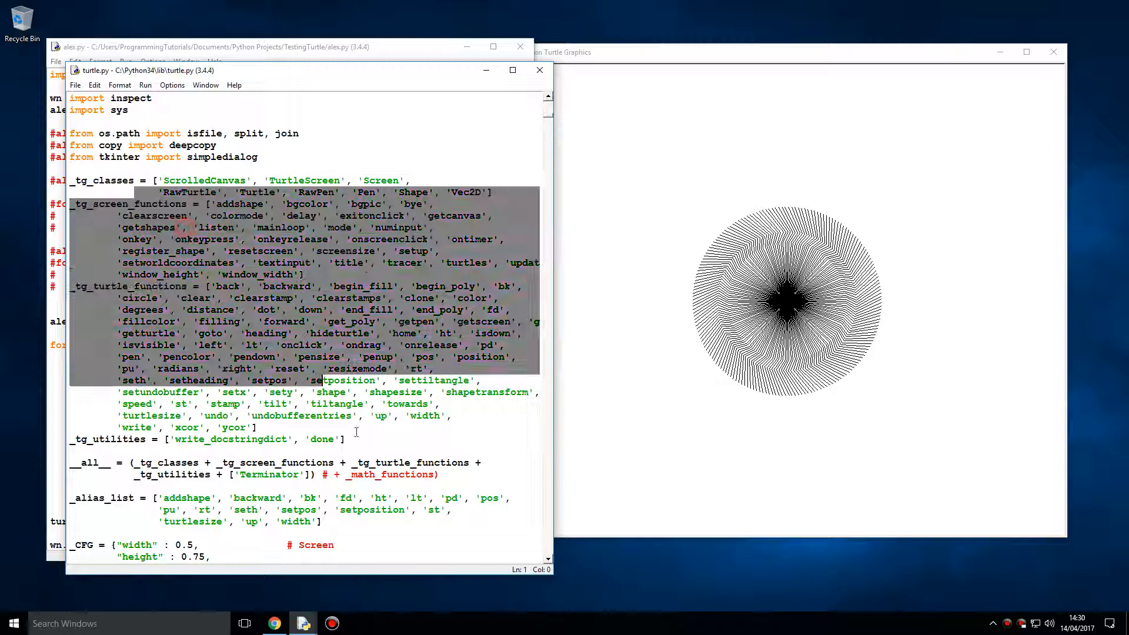
click(379, 392)
text(def speed)
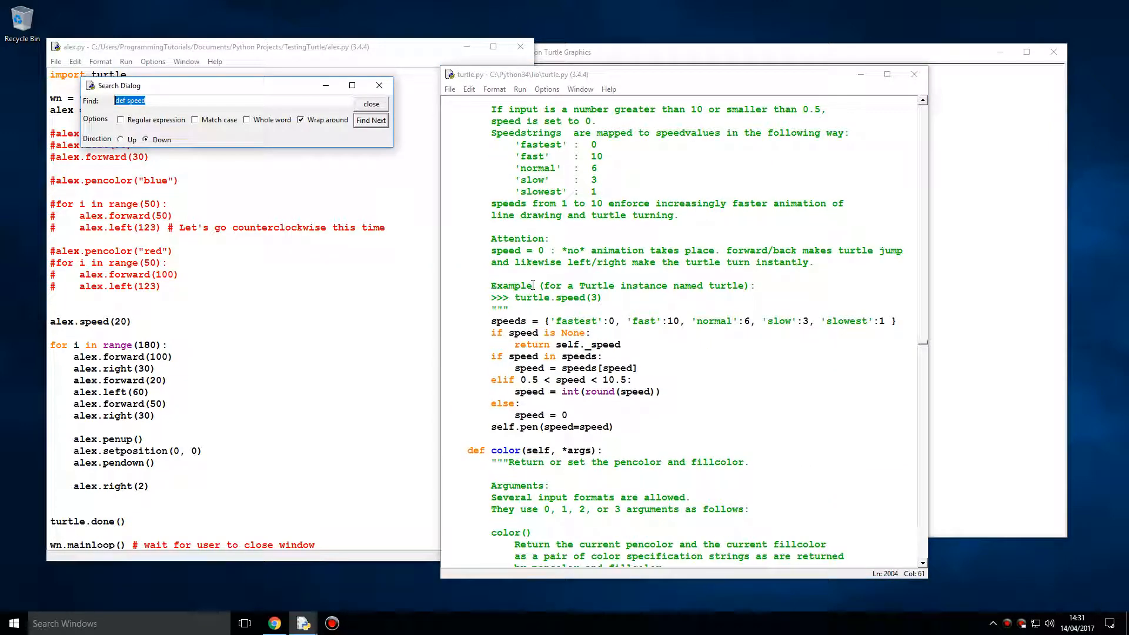
- Find speed() in turtle.py and reuse its 'fastest' speed name in alex.py
click(371, 103)
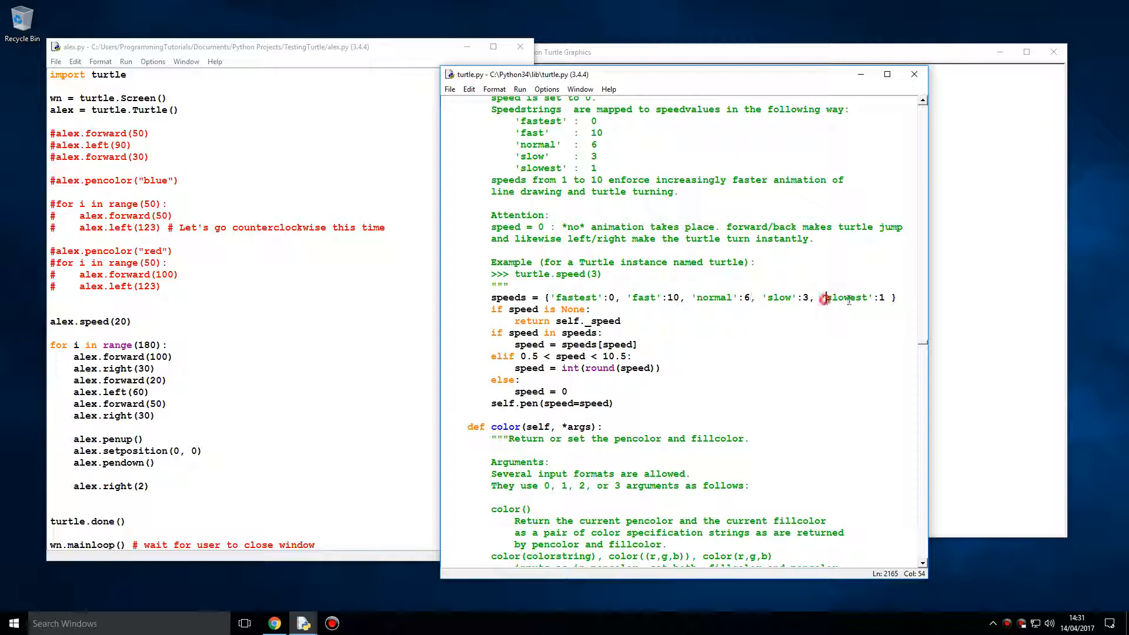
double_click(778, 297)
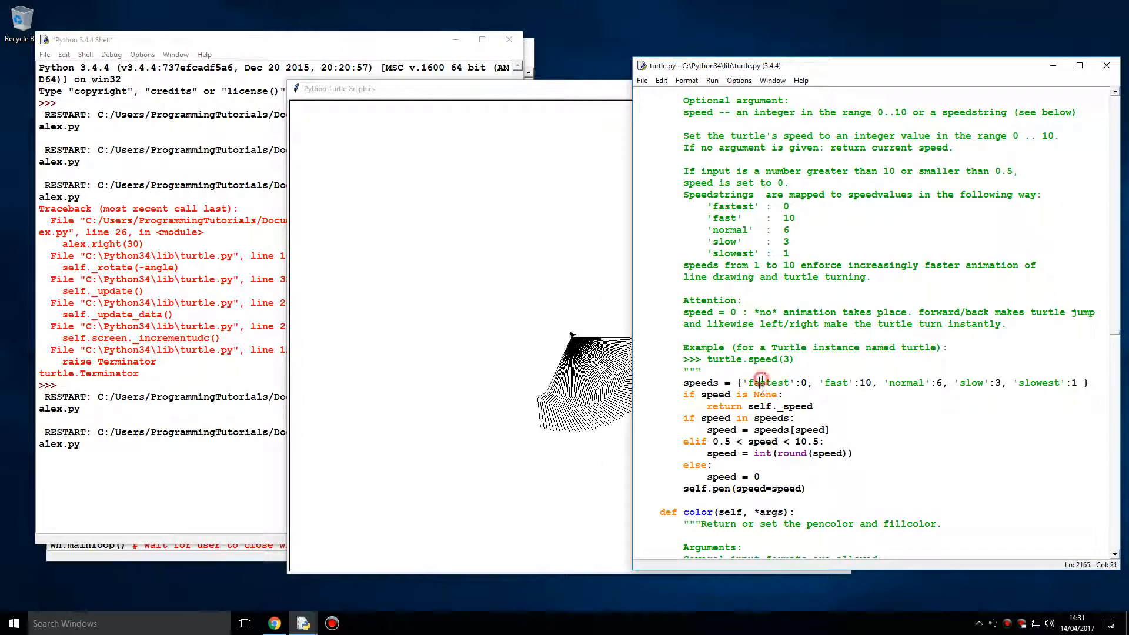
double_click(835, 382)
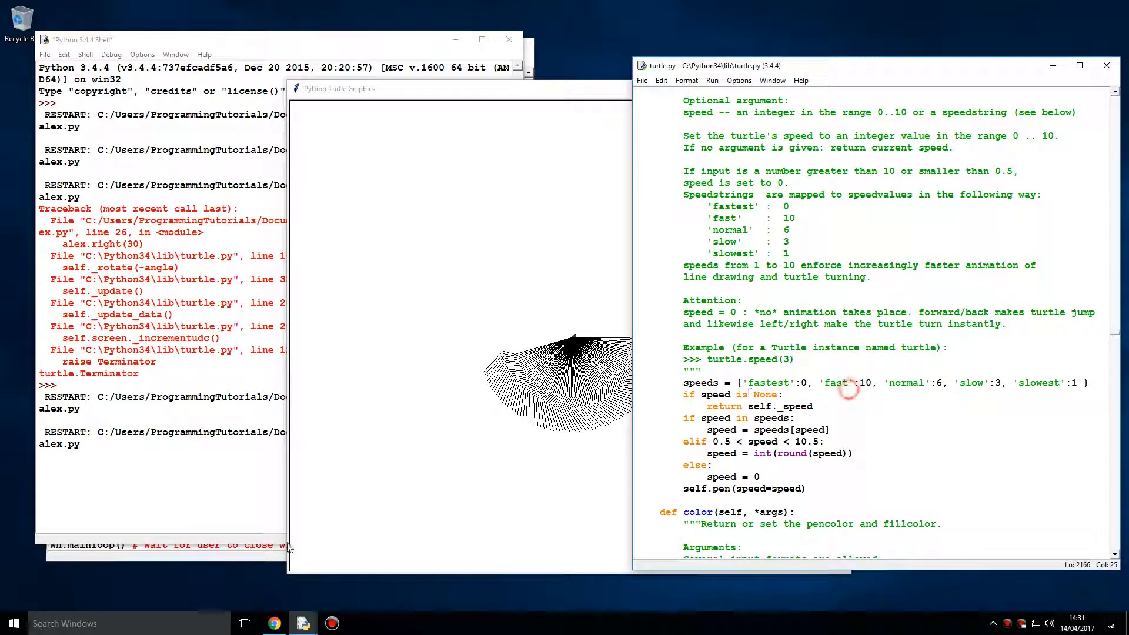
scroll(down, 3)
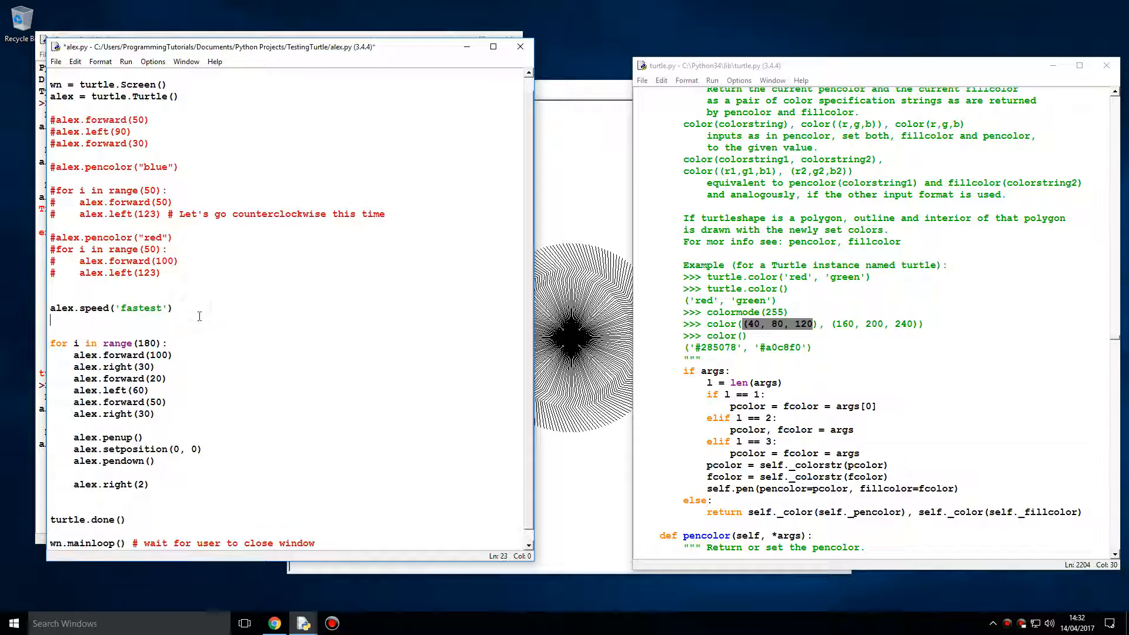
- Type alex.color((40, 80, 120)) below the speed line and dismiss the SyntaxError
text(alex.)
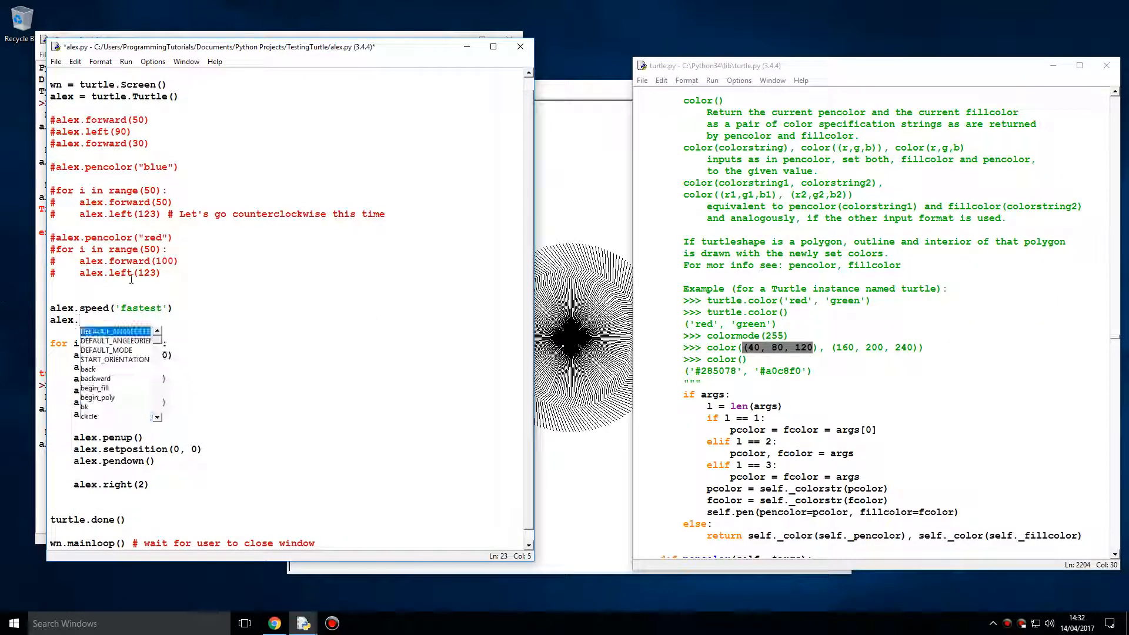
text(color(('40, 80, 120)
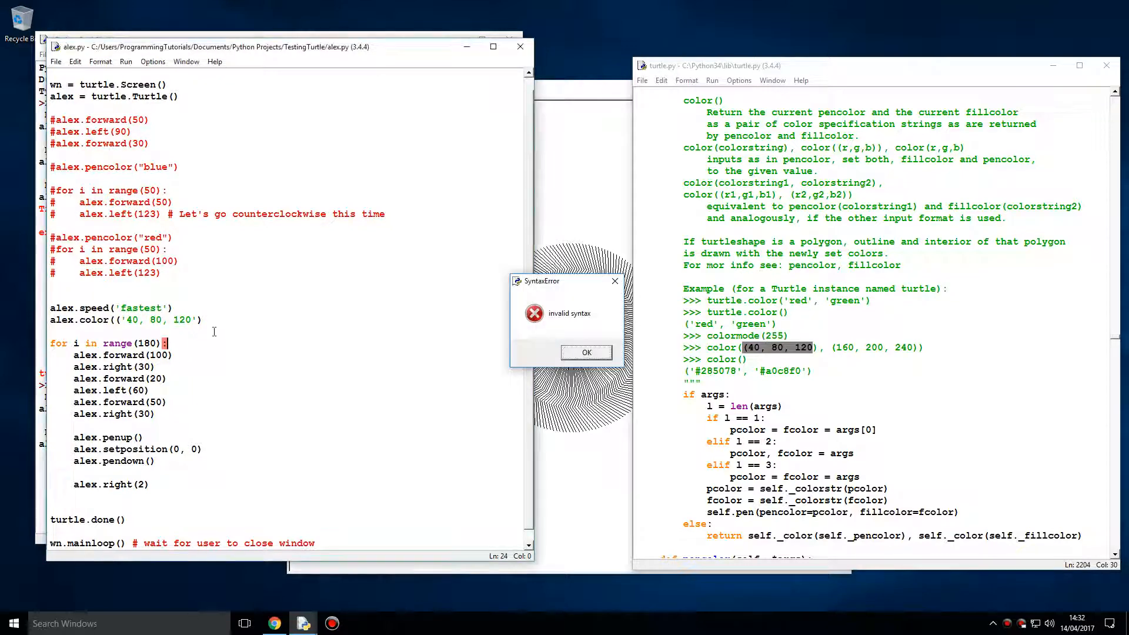
click(585, 353)
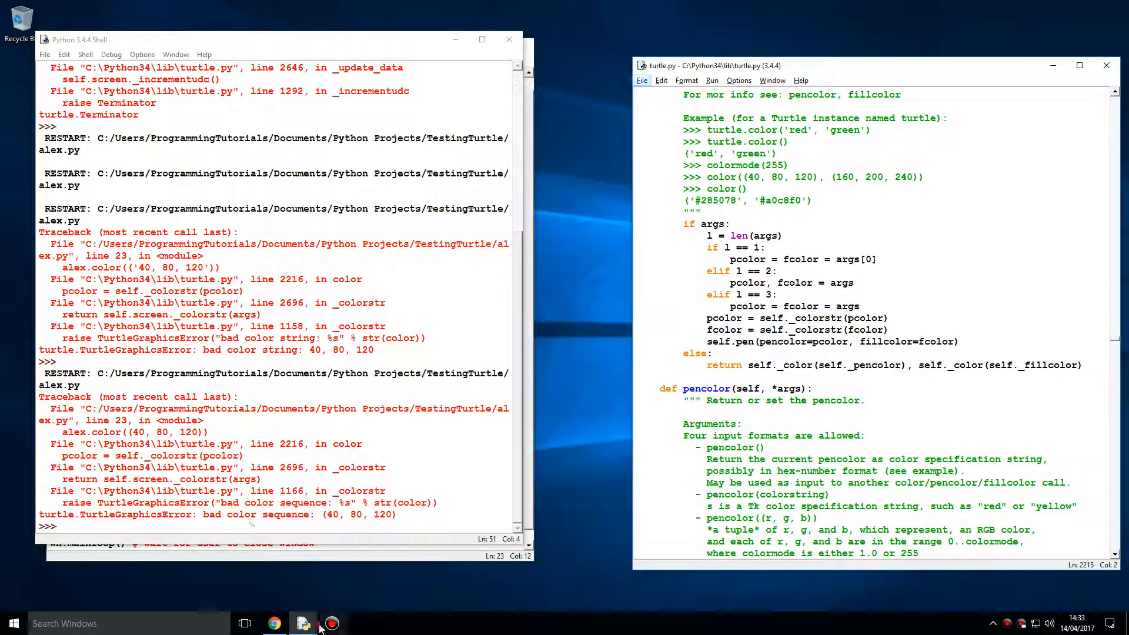
click(359, 623)
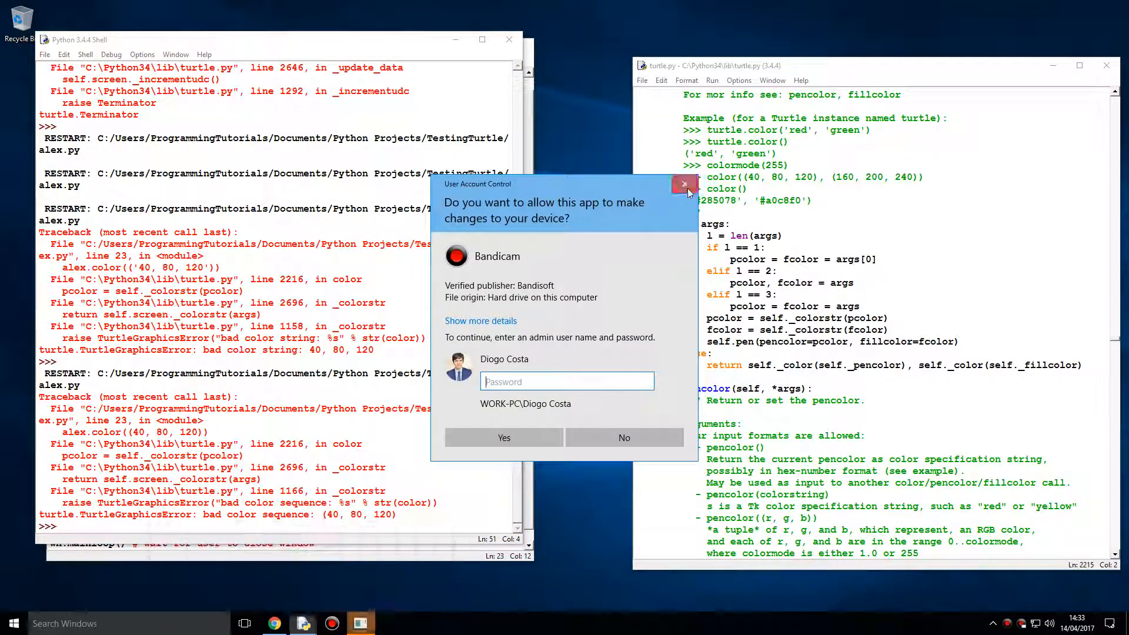
click(683, 183)
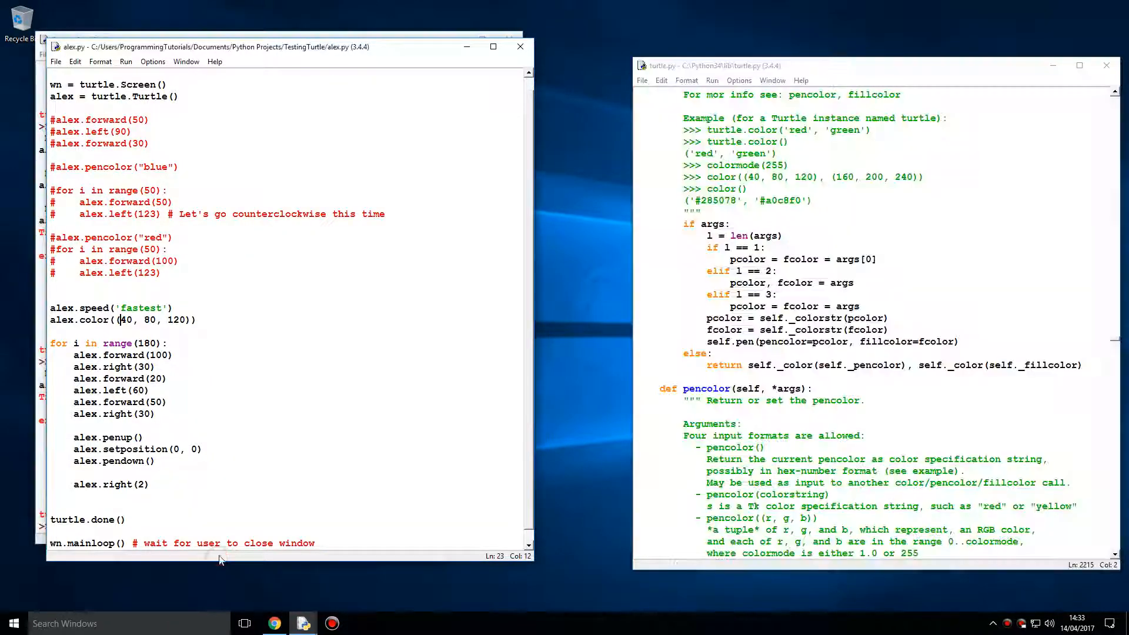
- Switch the colour line to pencolor and run, getting a 'bad color' error
double_click(93, 319)
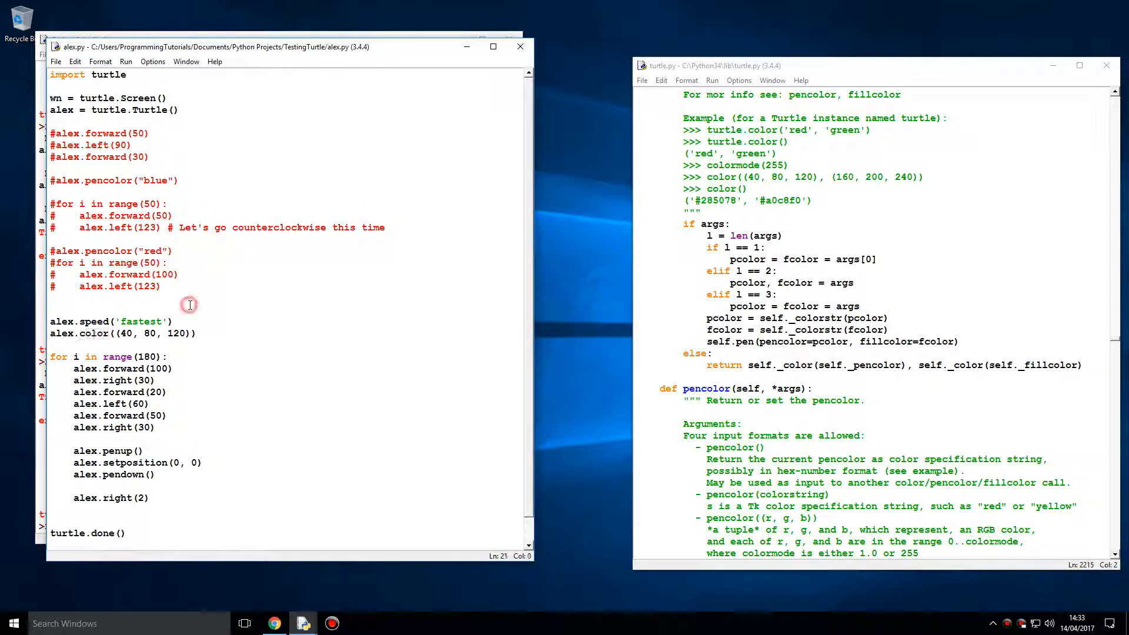
double_click(108, 180)
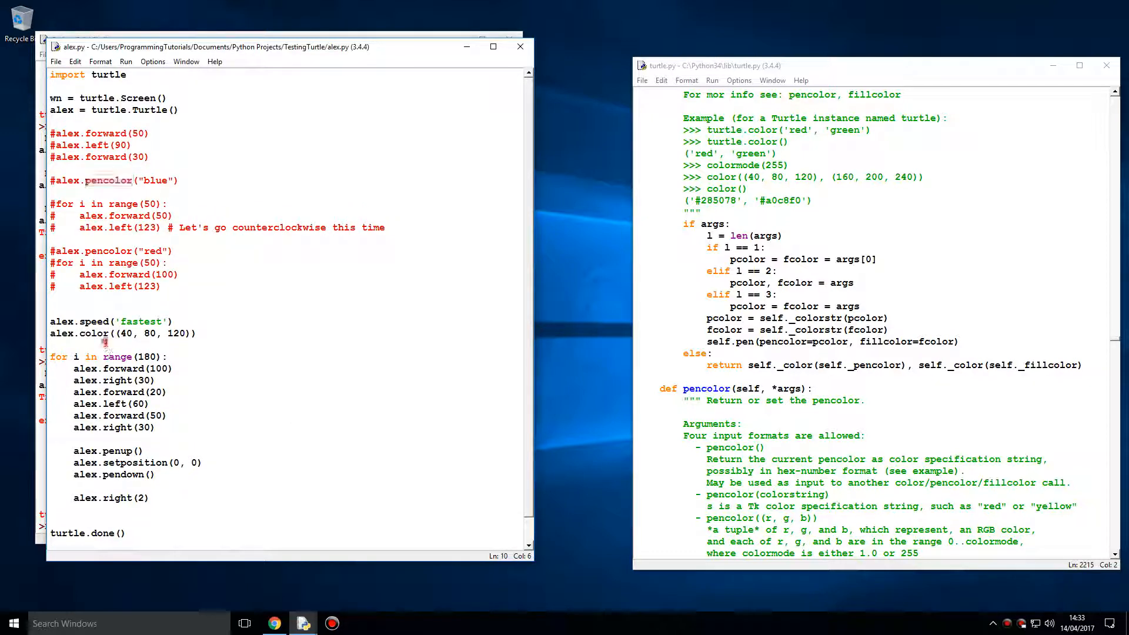
key(F5)
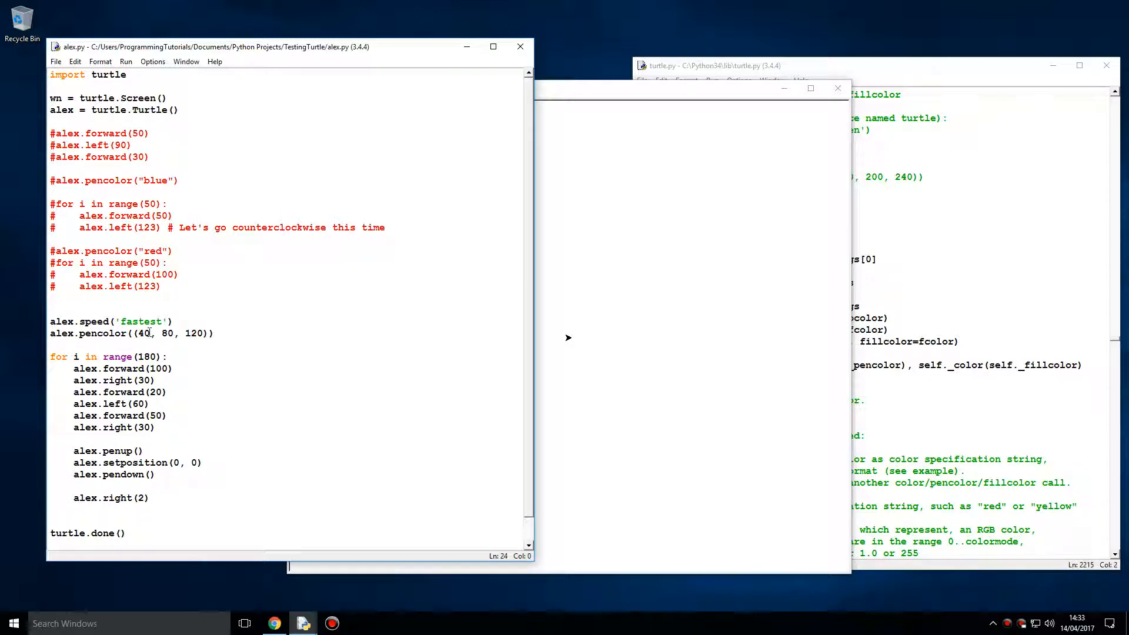
- Quote the 40, 80, 120 values, rerun, then replace alex with turtle
click(204, 333)
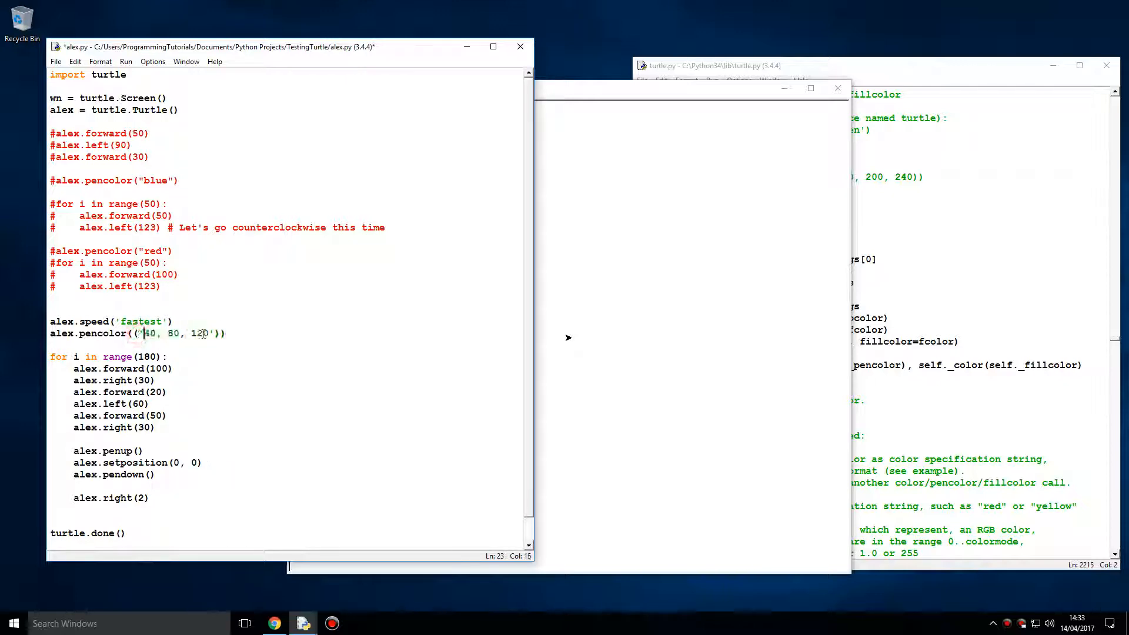
key(F5)
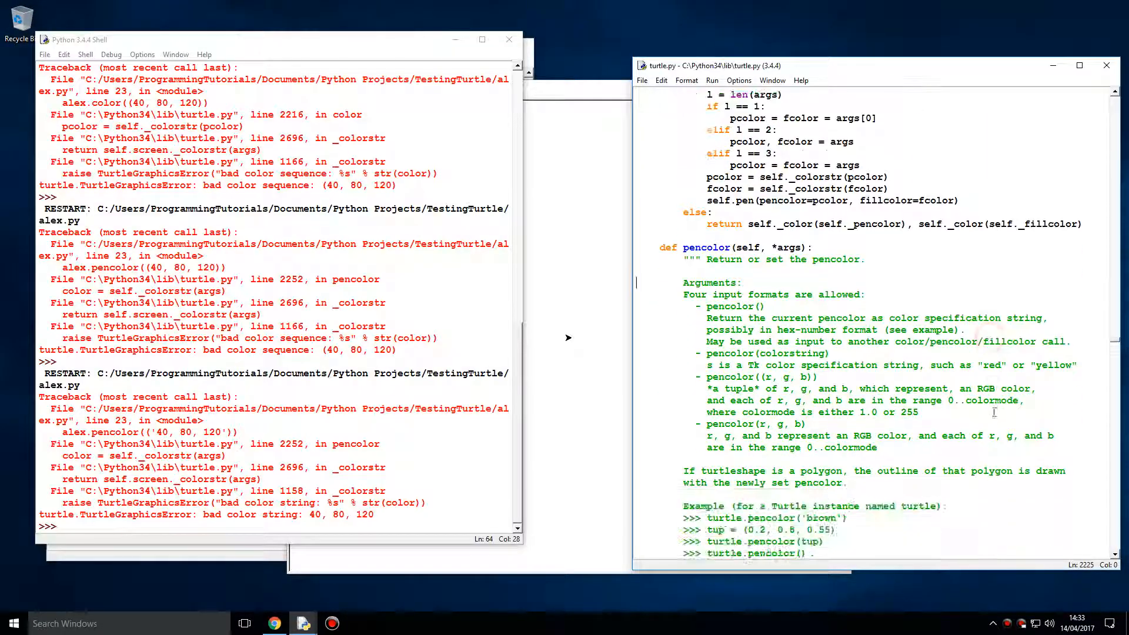
scroll(down, 3)
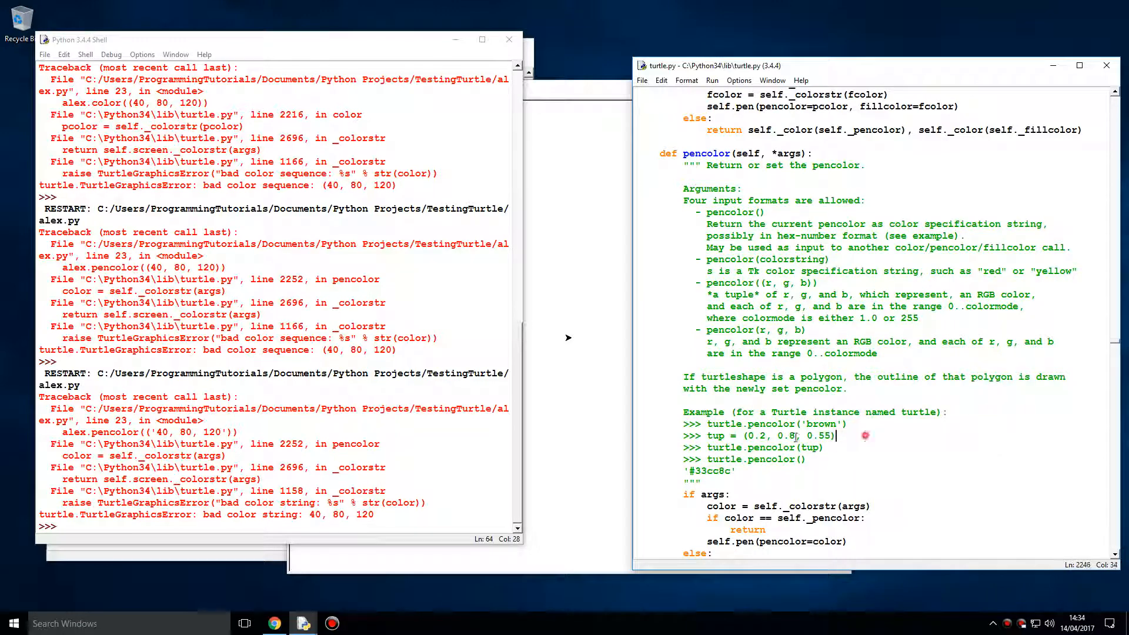
scroll(down, 3)
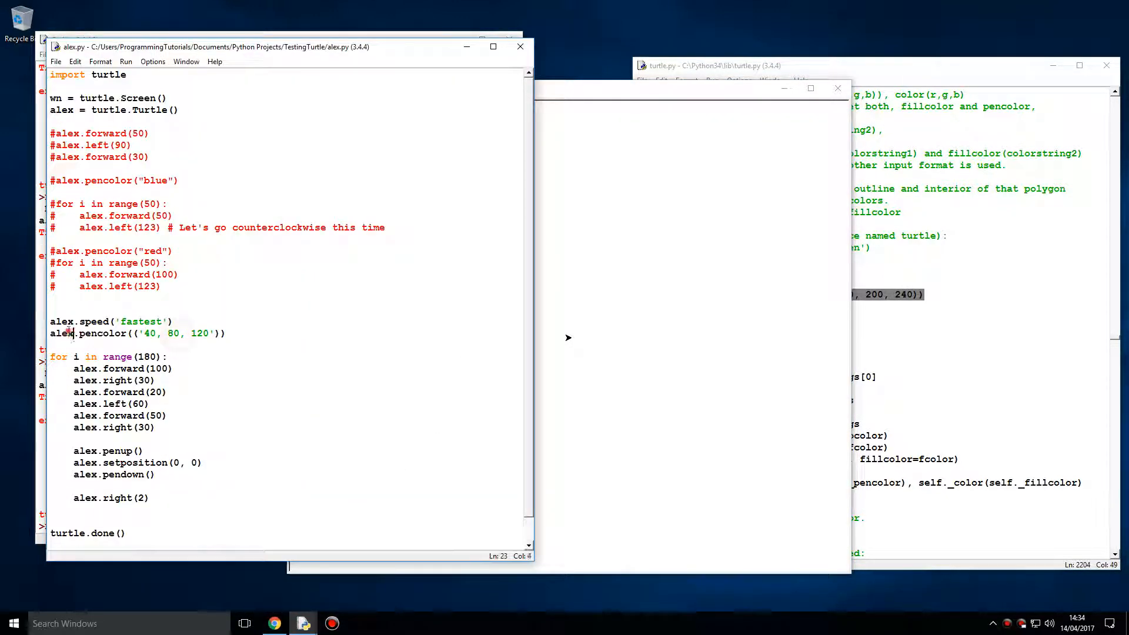
text(turtle)
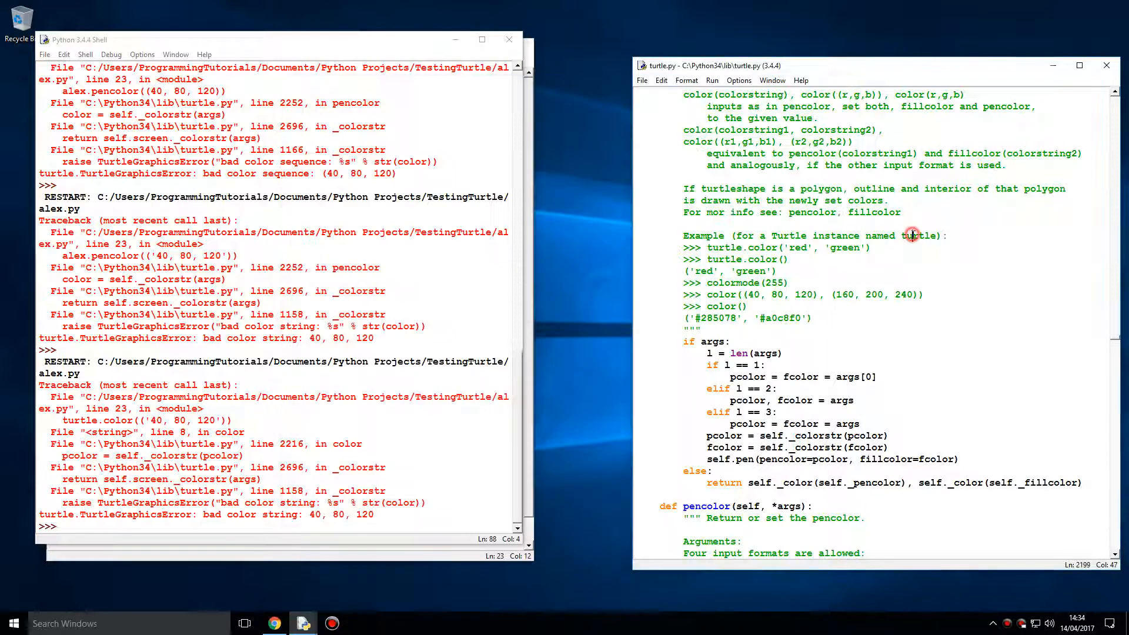
- Begin a new 'turtle' line under turtle.color(...) and bring up the Turtle Graphics window
scroll(down, 3)
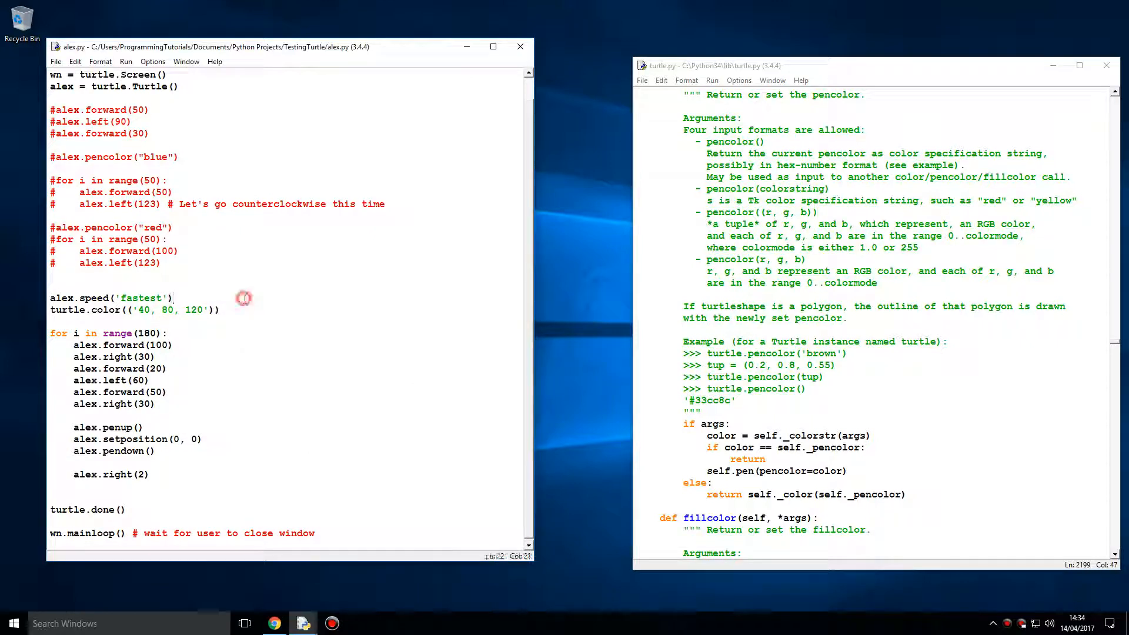
text(turtle)
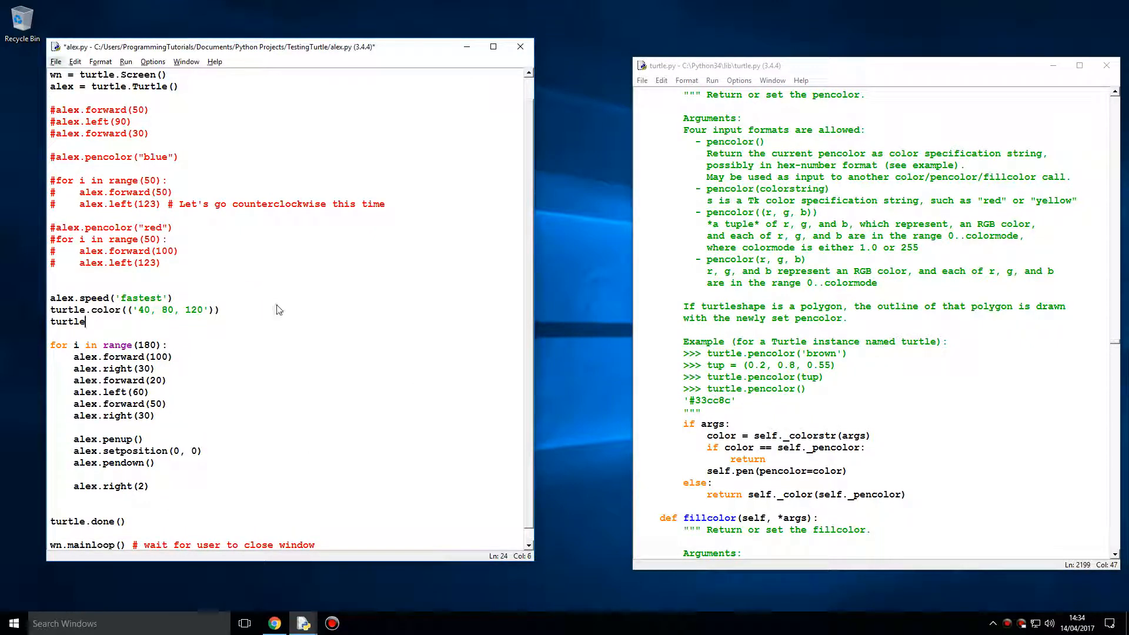
click(288, 319)
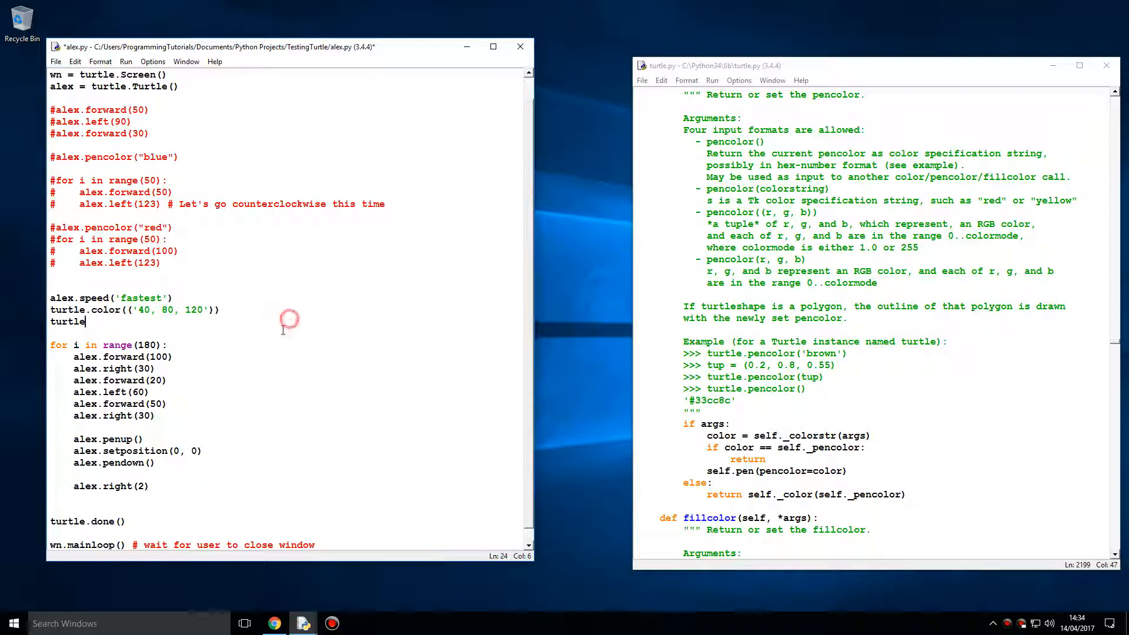
double_click(67, 321)
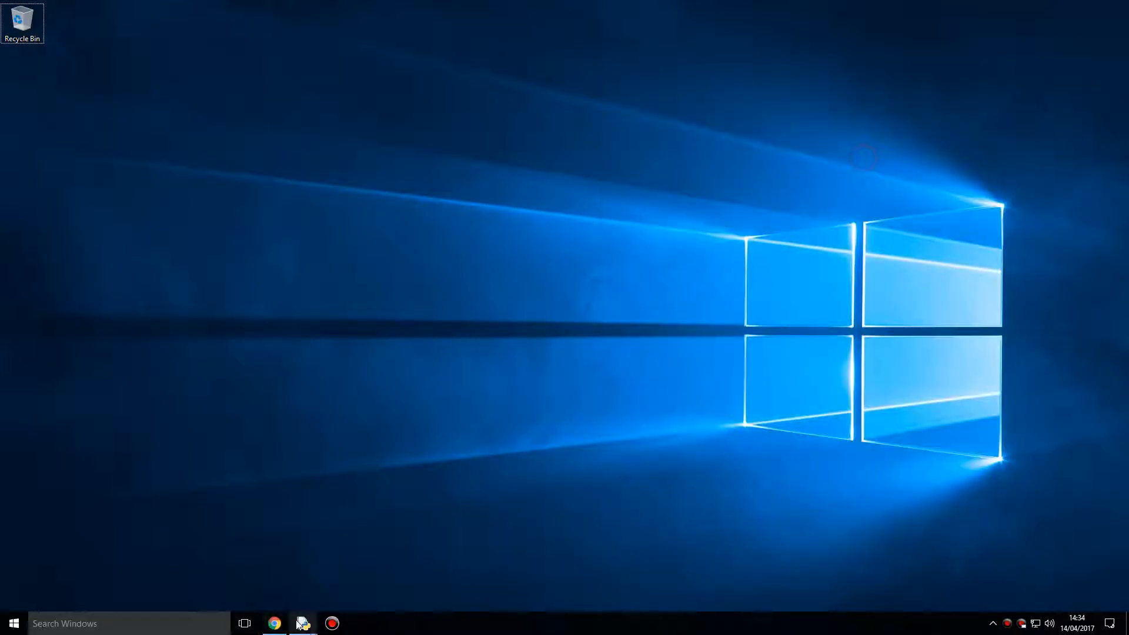
click(302, 623)
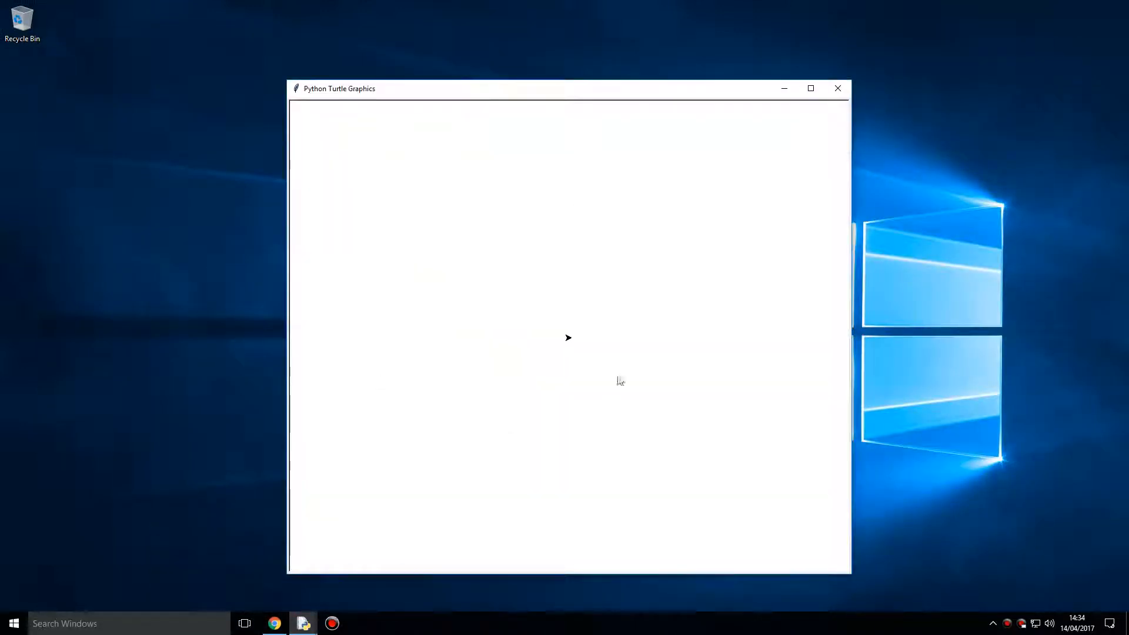